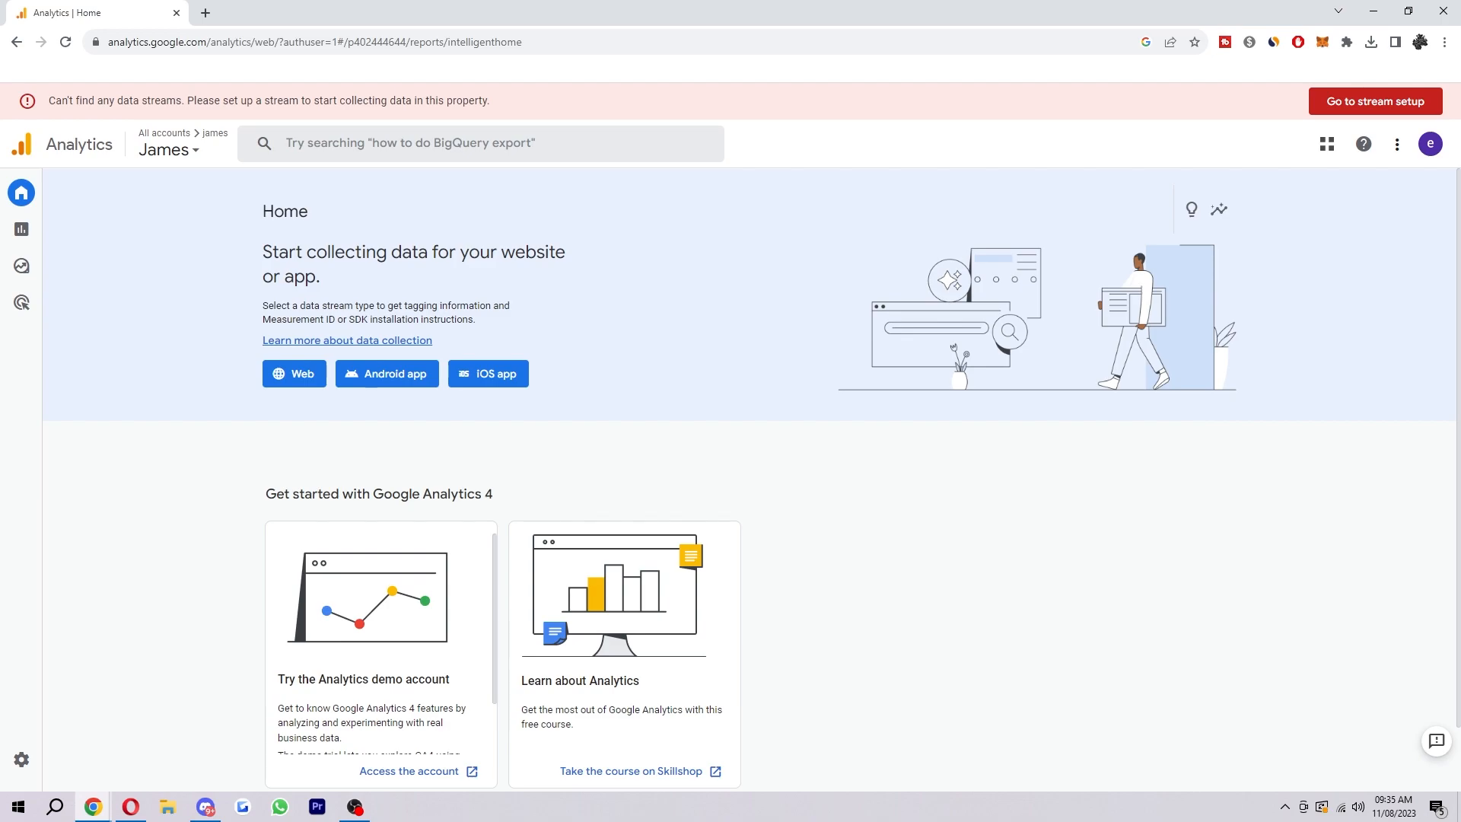
mouse_move(882, 618)
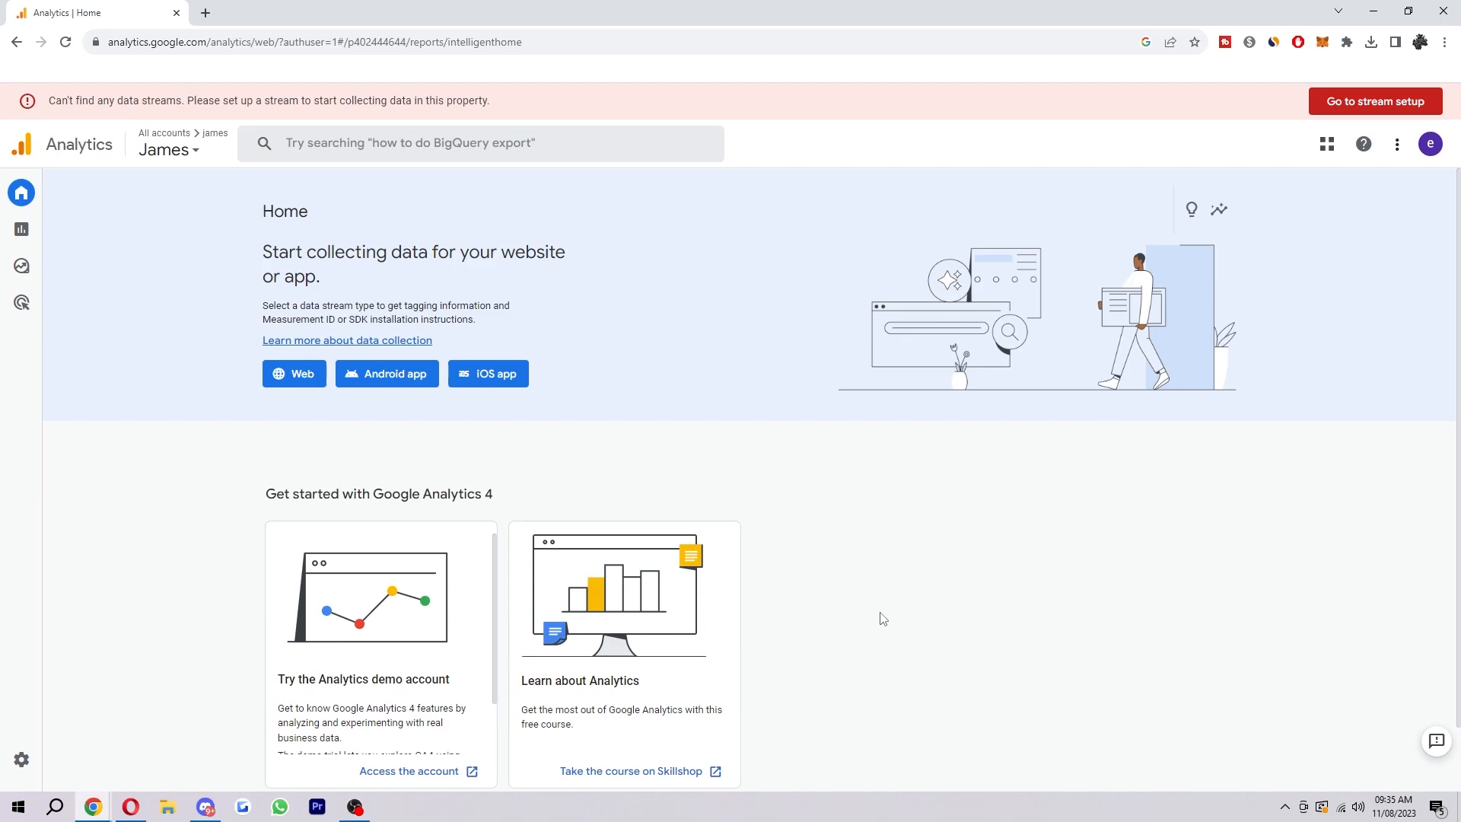
mouse_move(687, 333)
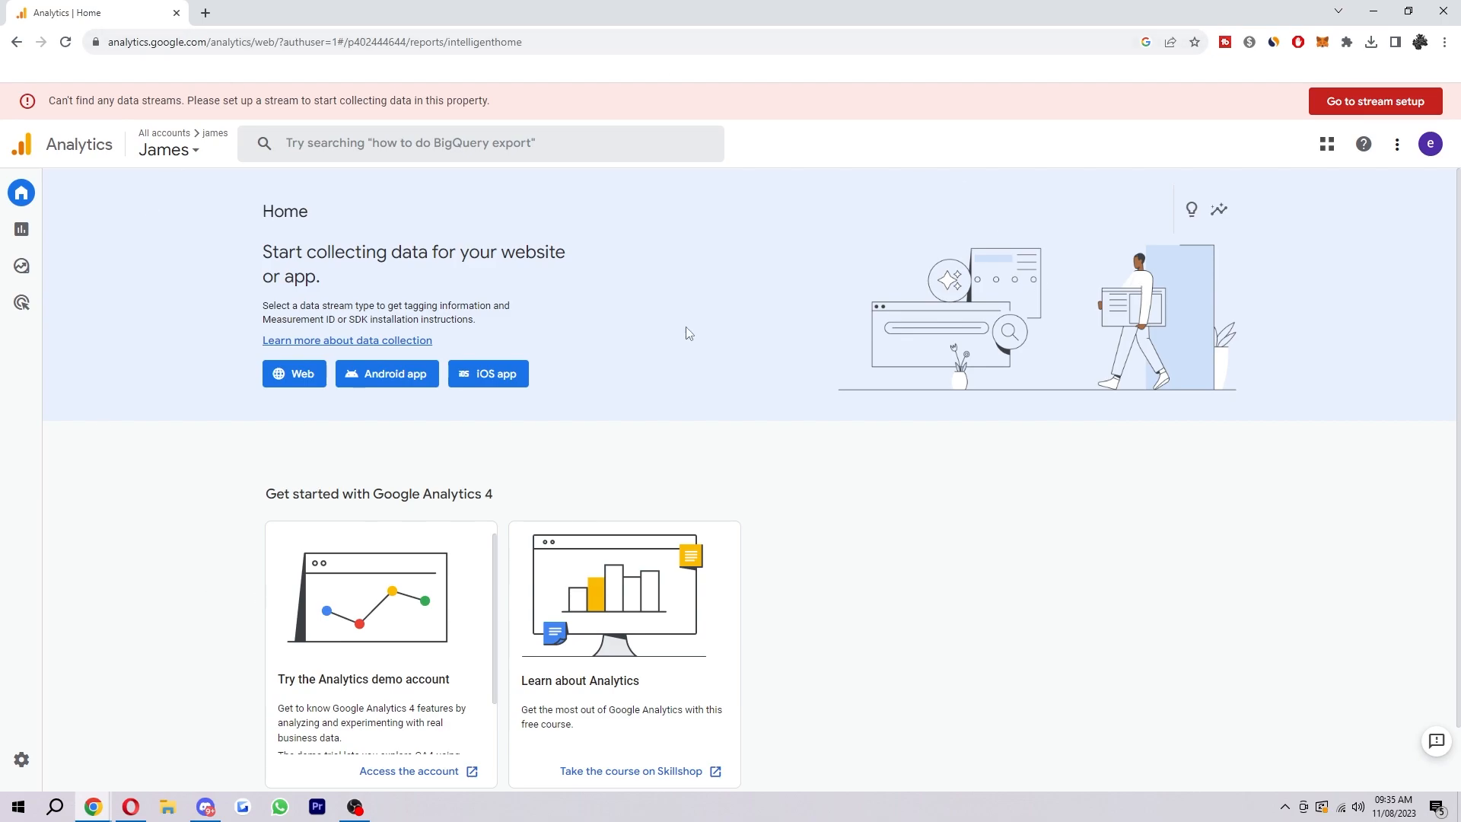
- Choose the Web platform and enter demowebsite.com as the Website URL with stream name demosite
double_click(284, 211)
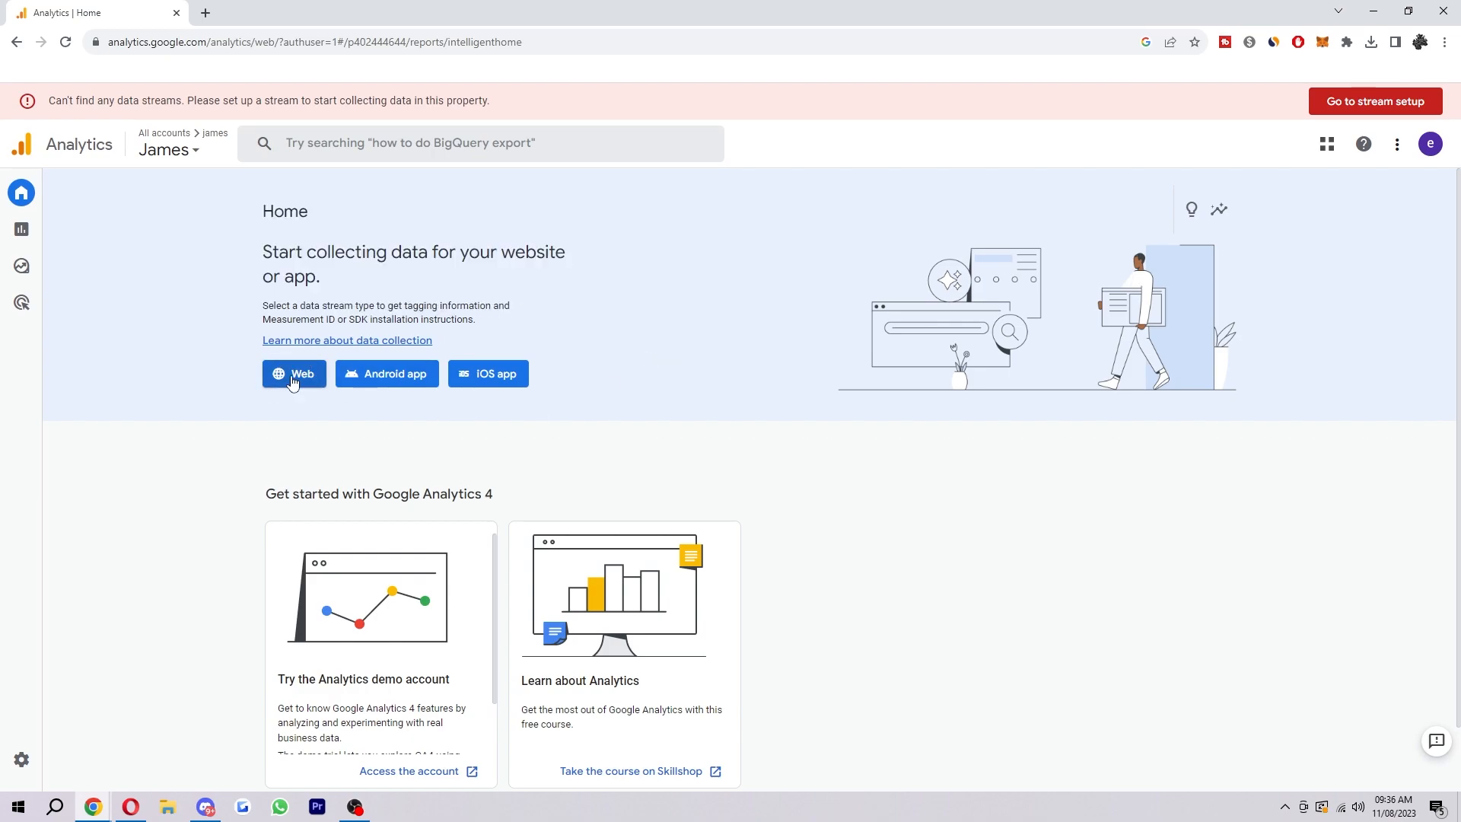
click(293, 374)
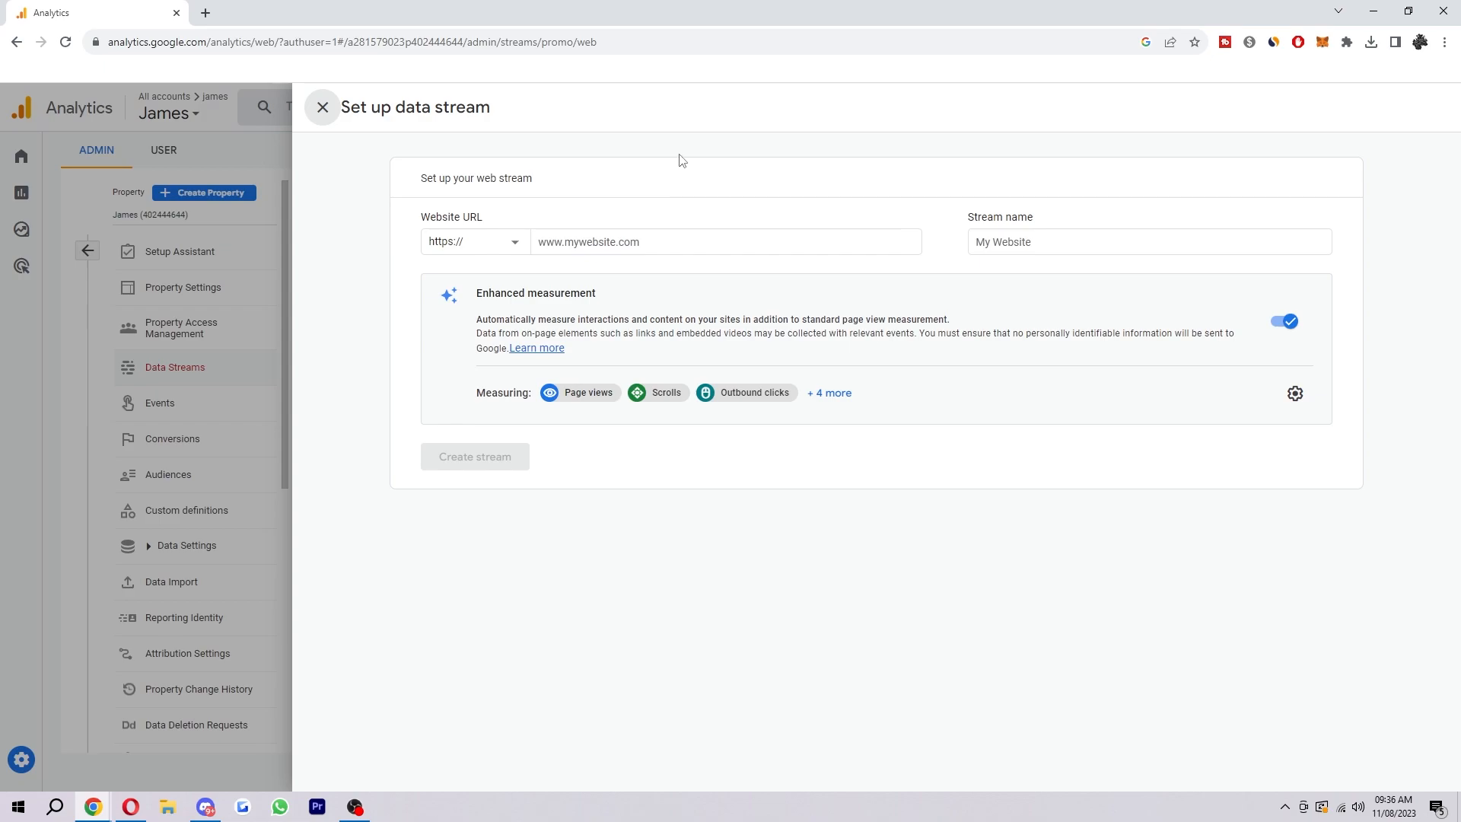
click(724, 242)
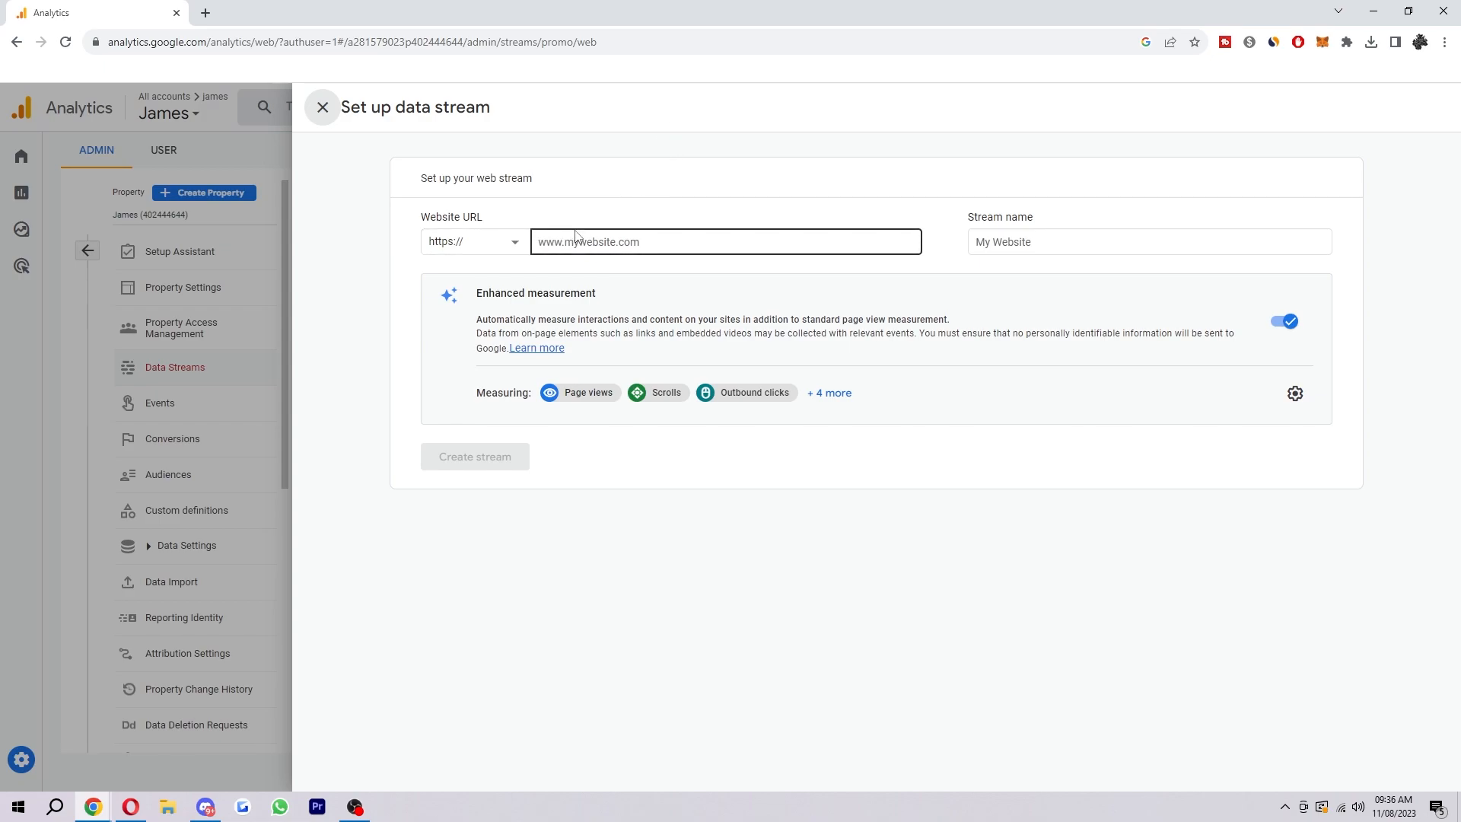
click(1147, 242)
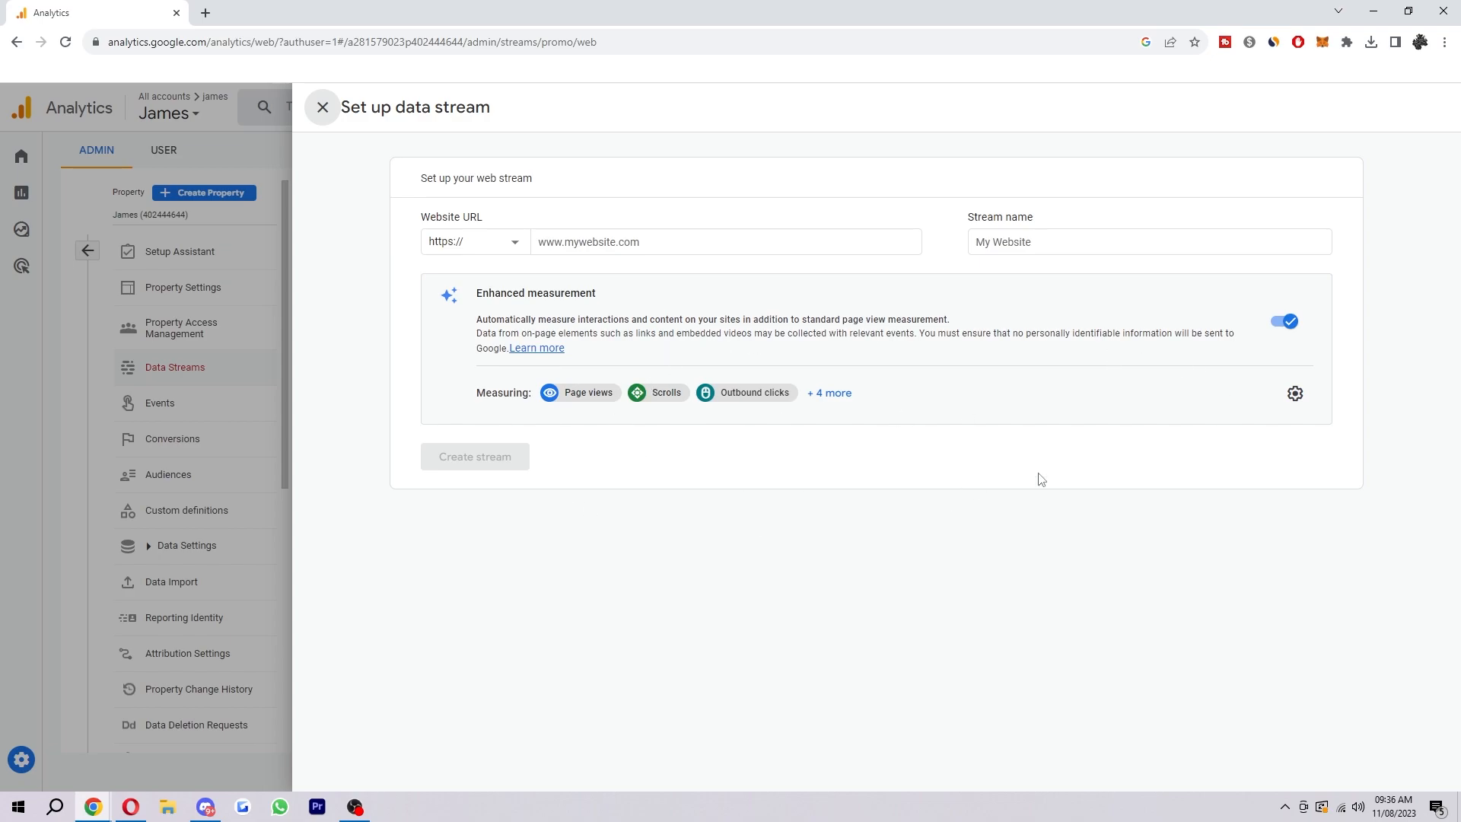
click(716, 242)
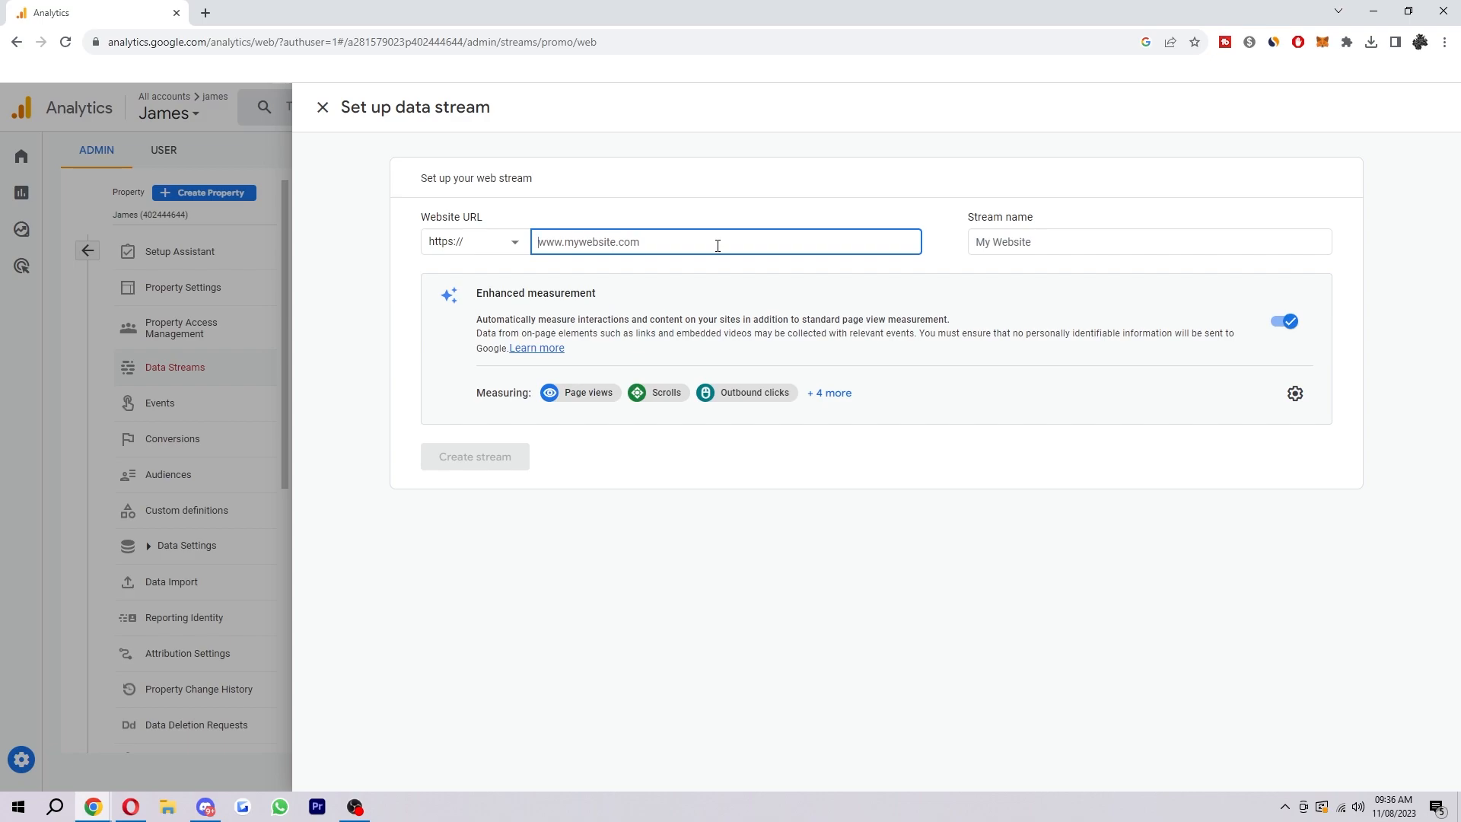
text(demow)
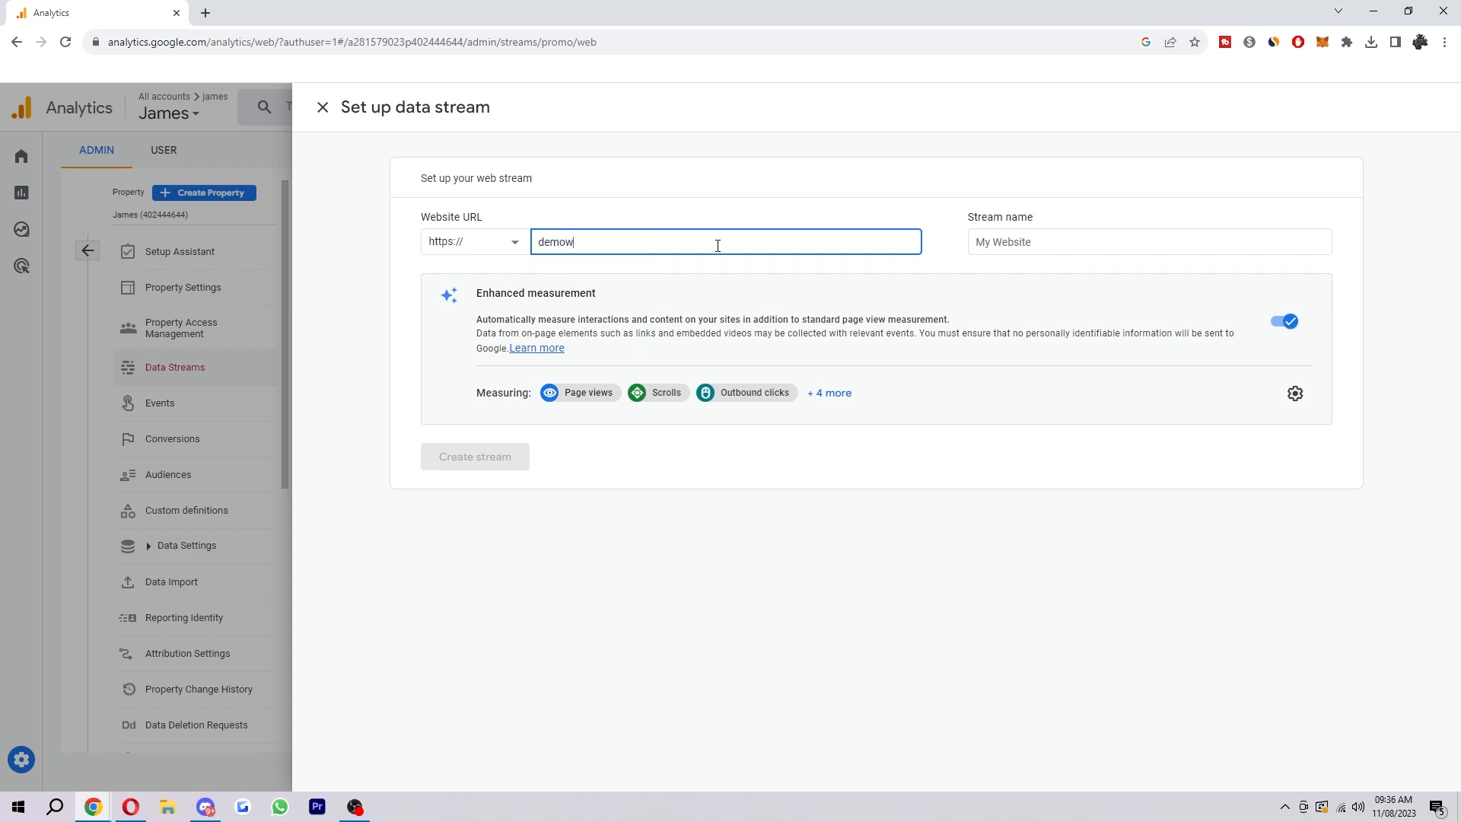
text(ebsite.com)
click(1149, 240)
text(demosite)
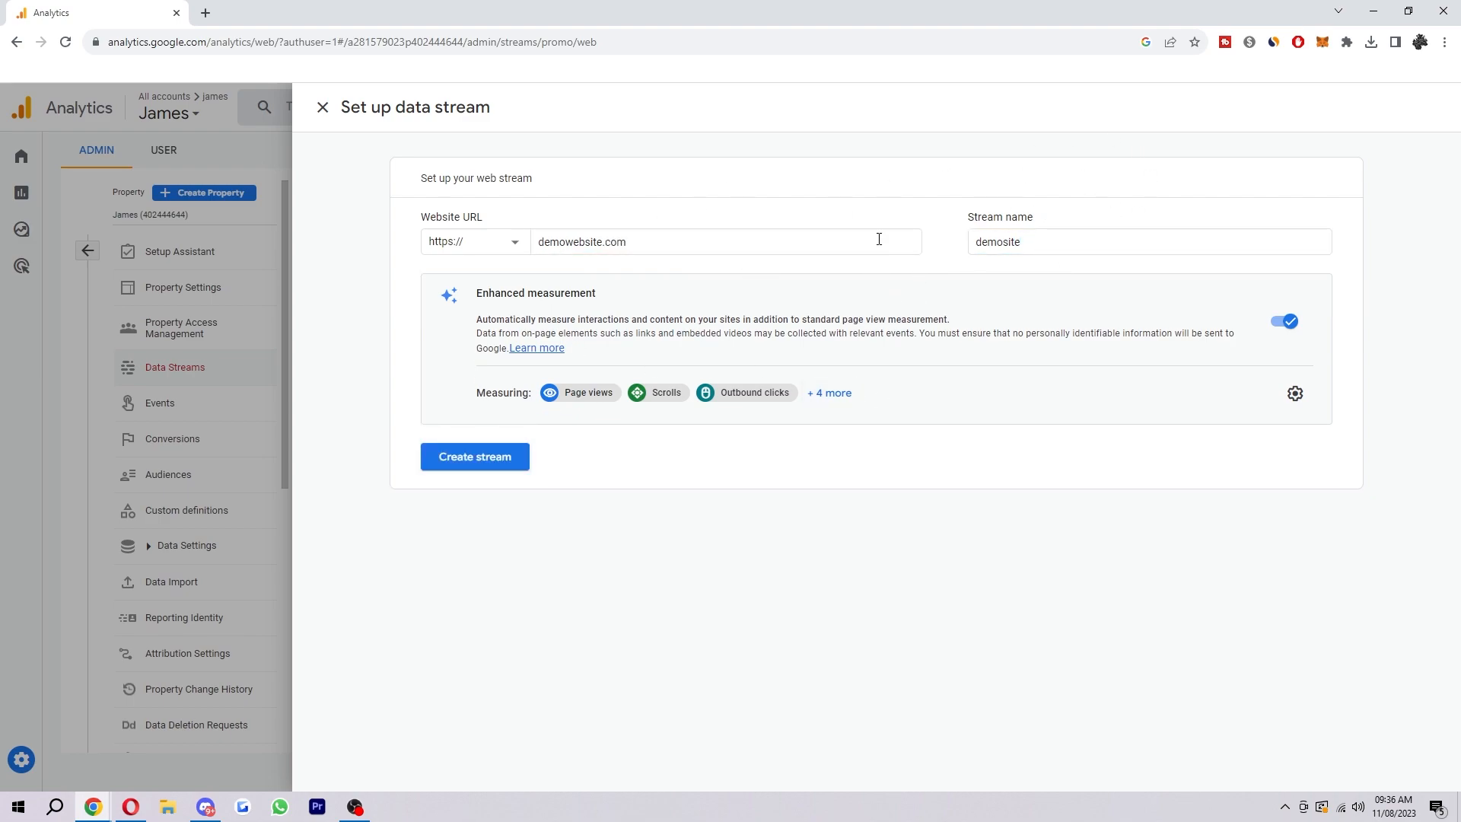
click(1147, 242)
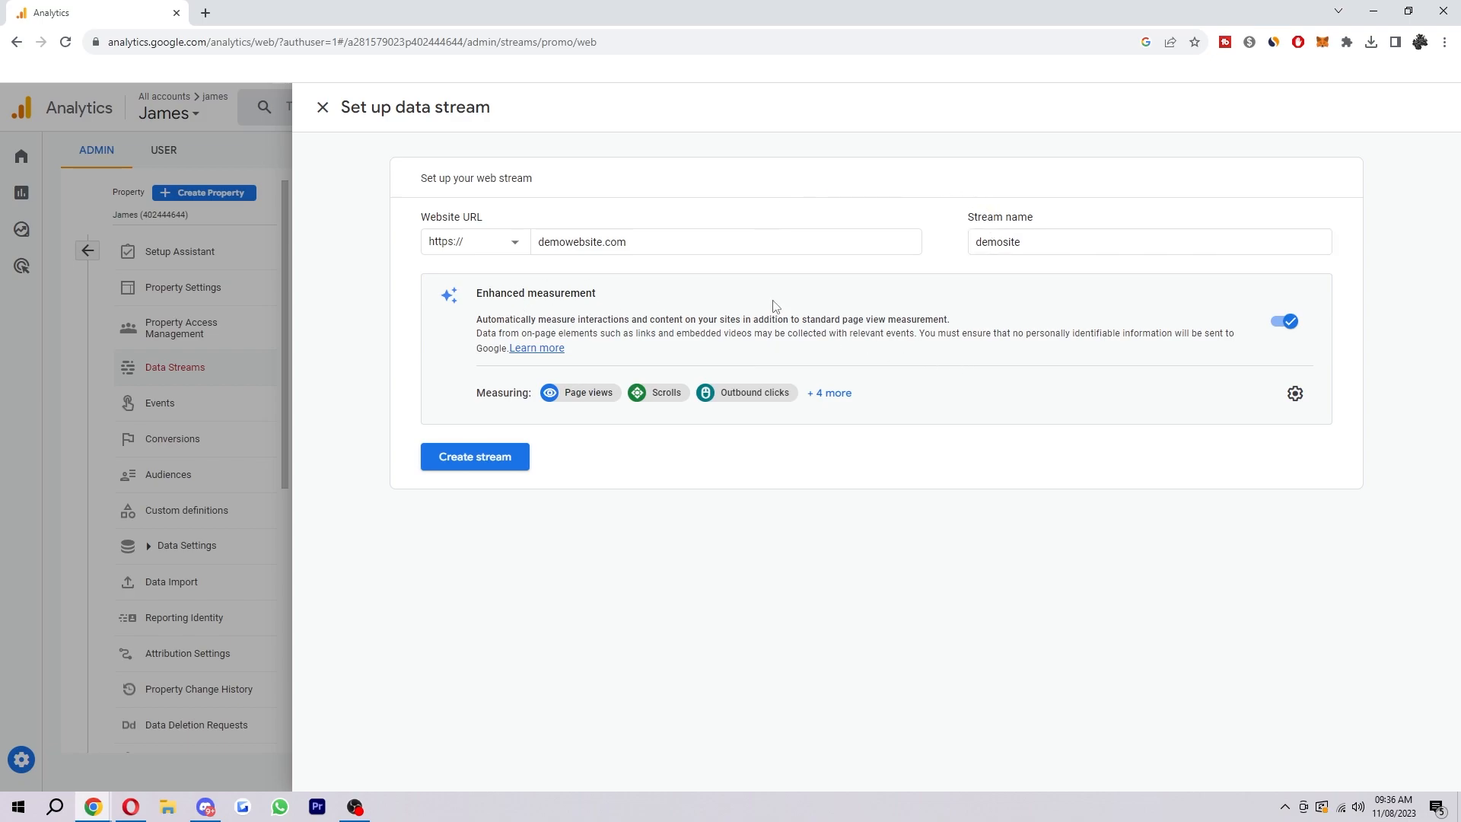
mouse_move(520, 395)
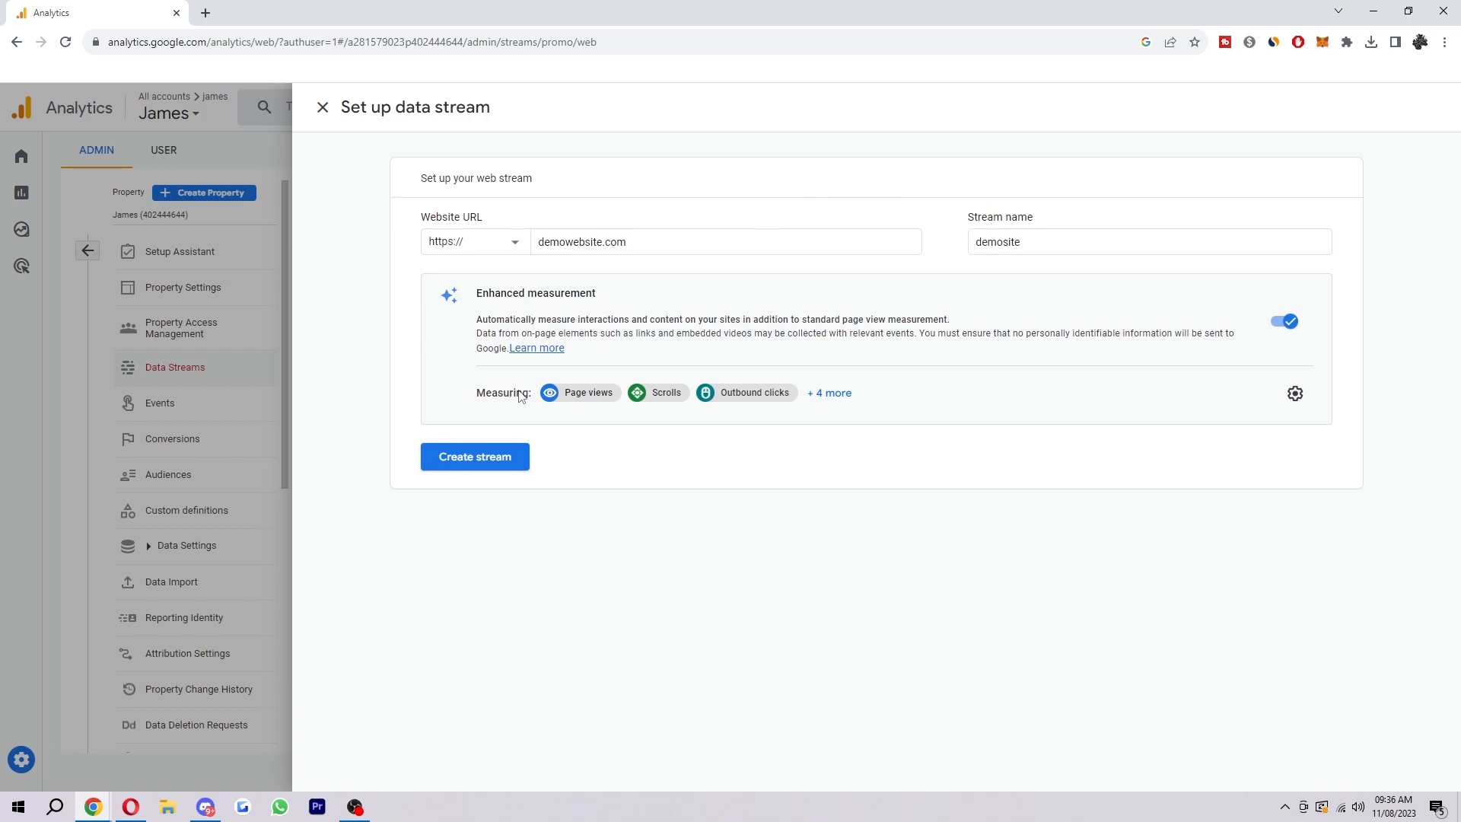
mouse_move(587, 346)
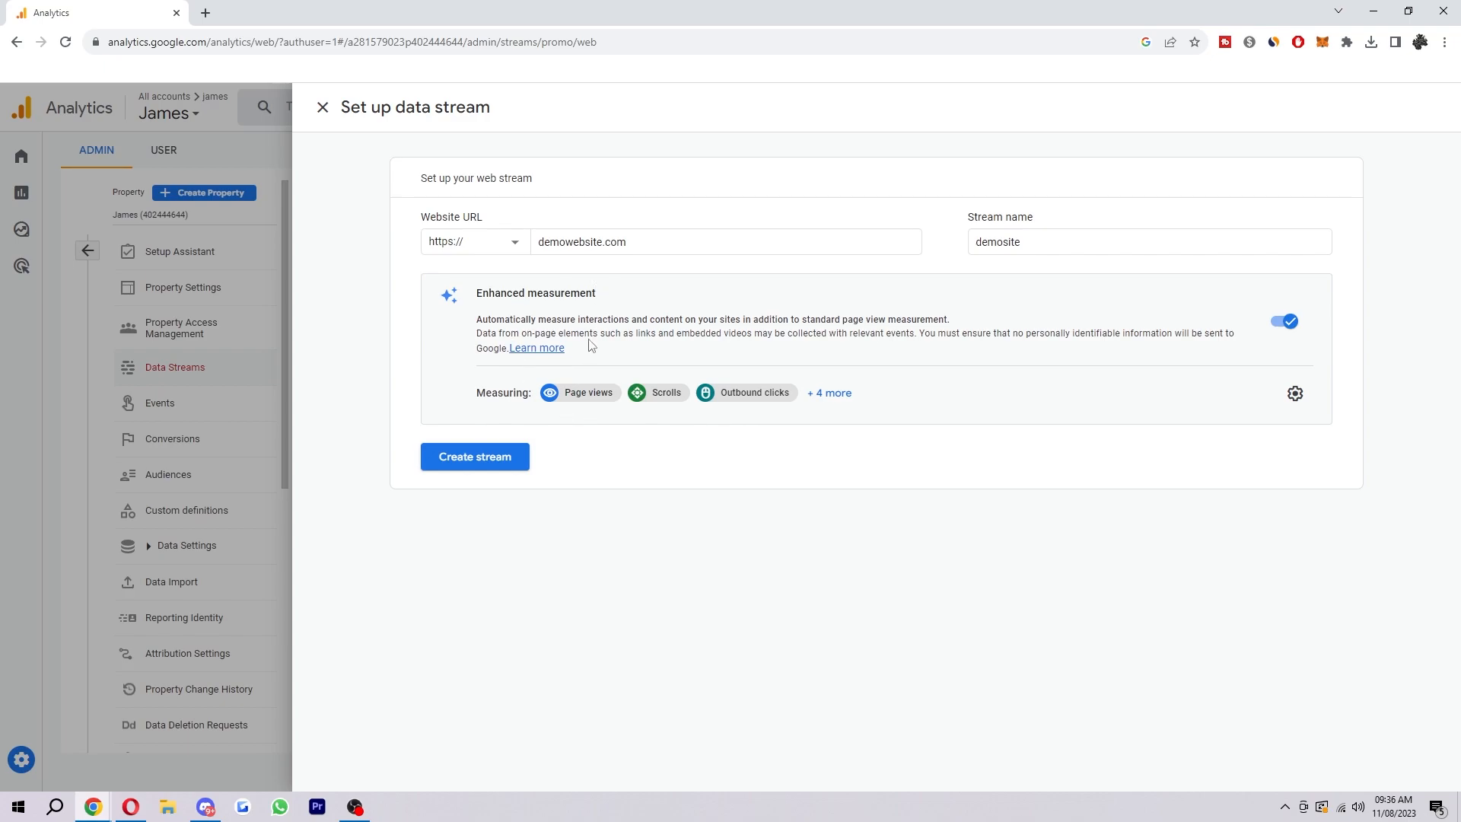
mouse_move(595, 333)
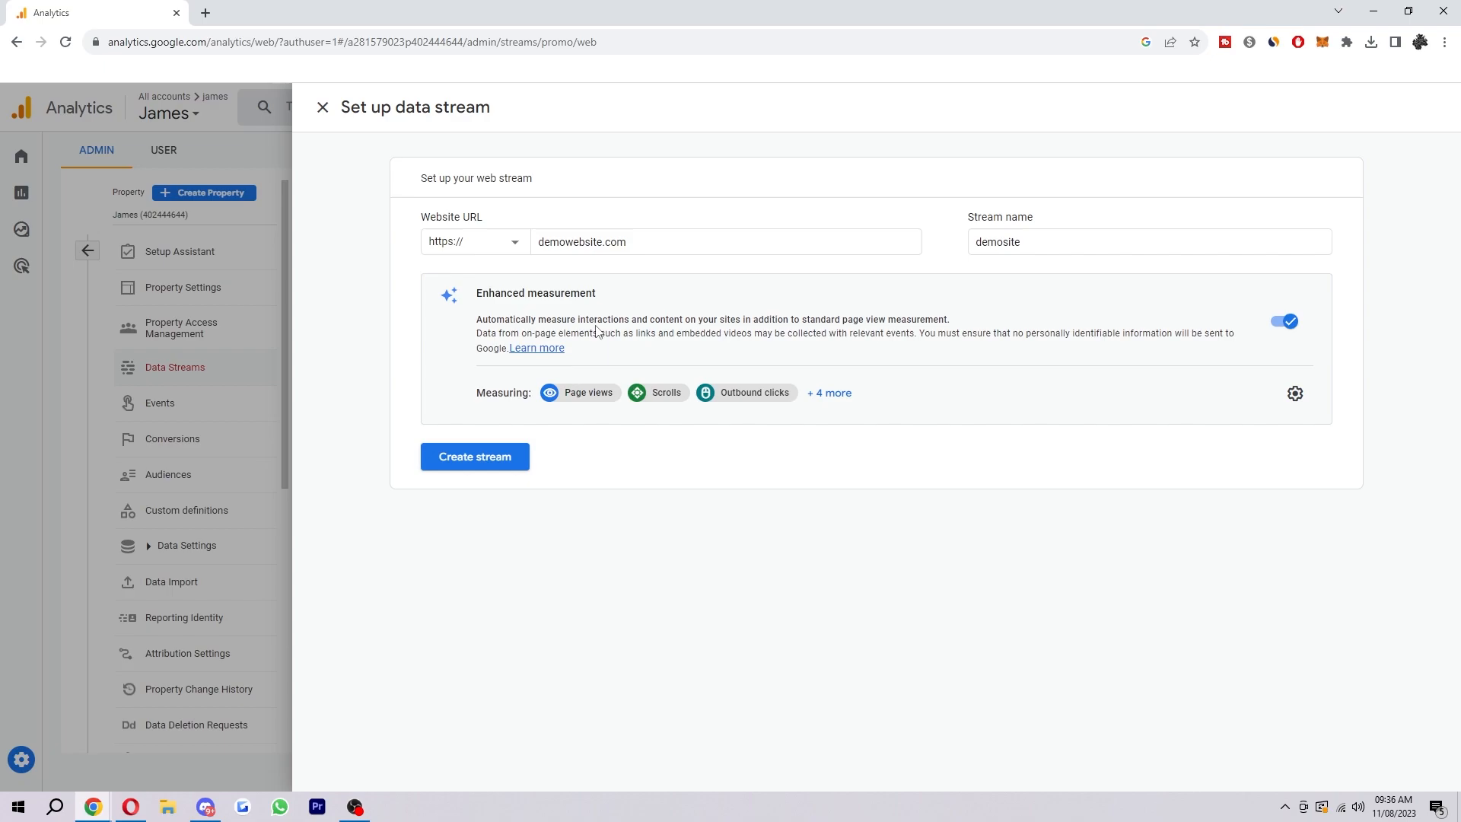
mouse_move(828, 397)
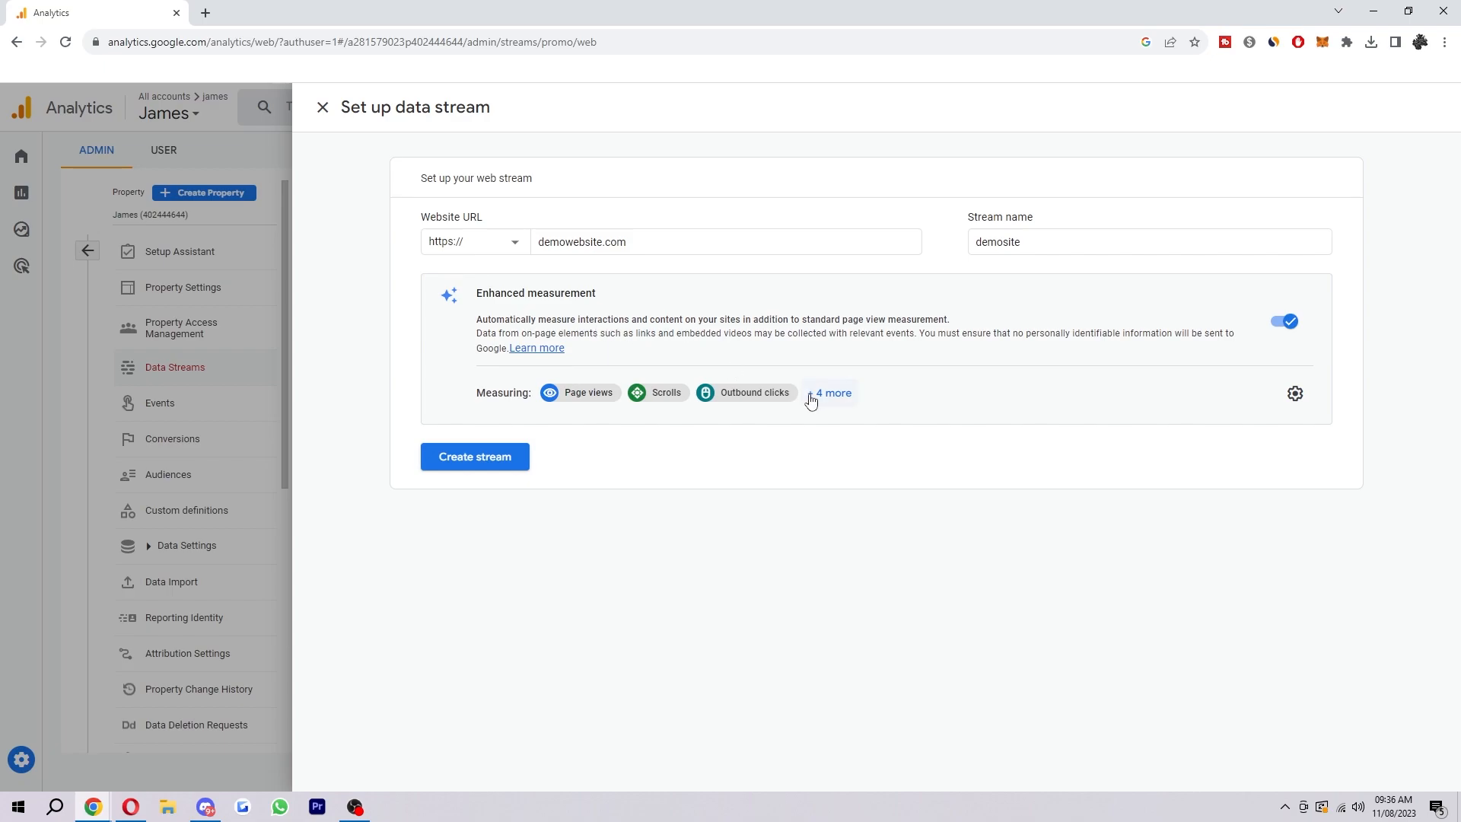
- Expand the '+ 4 more' events, inspect the enhanced measurement toggles and close without saving
click(829, 393)
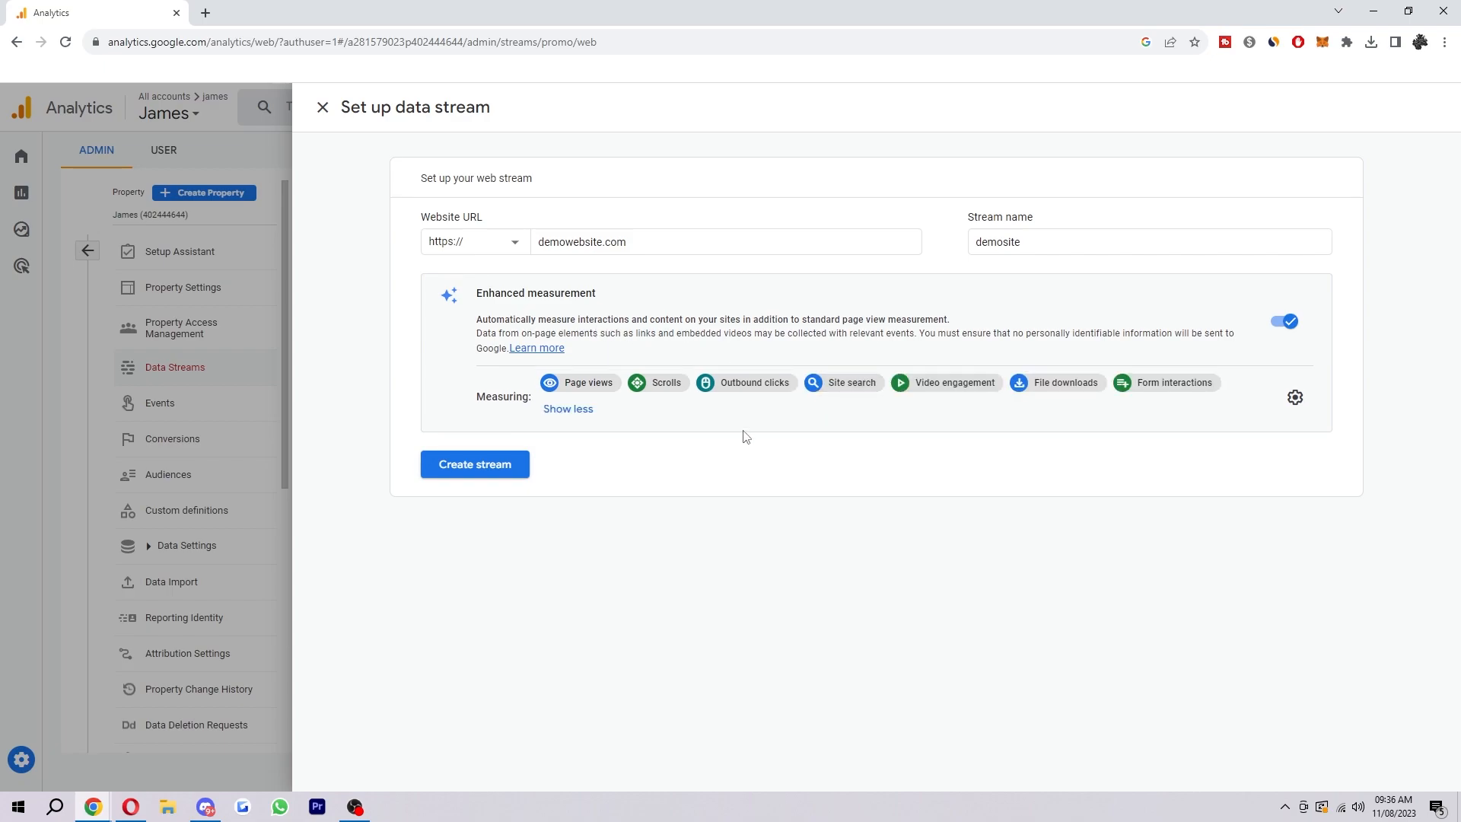
click(1293, 397)
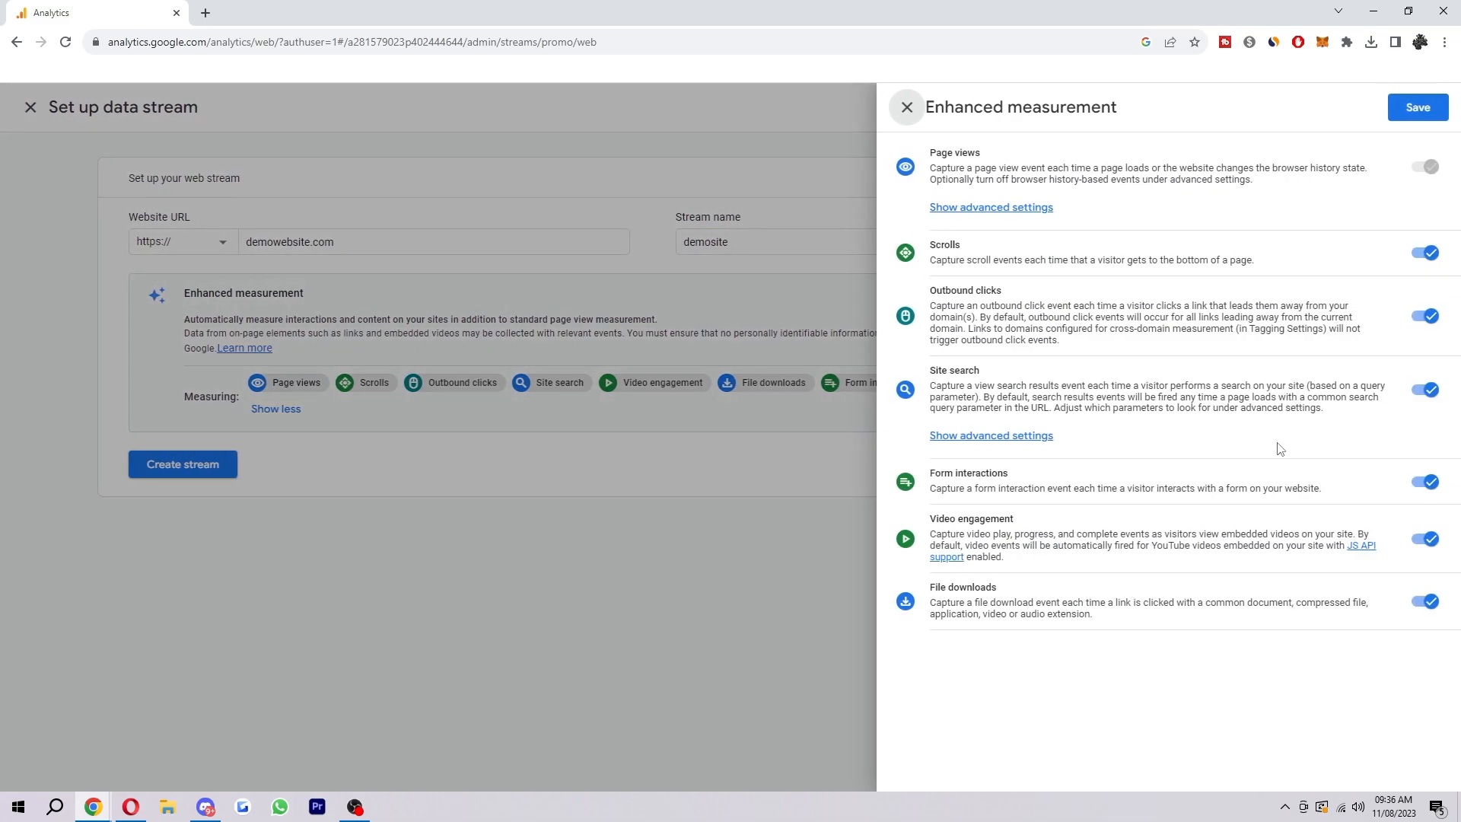
mouse_move(1064, 644)
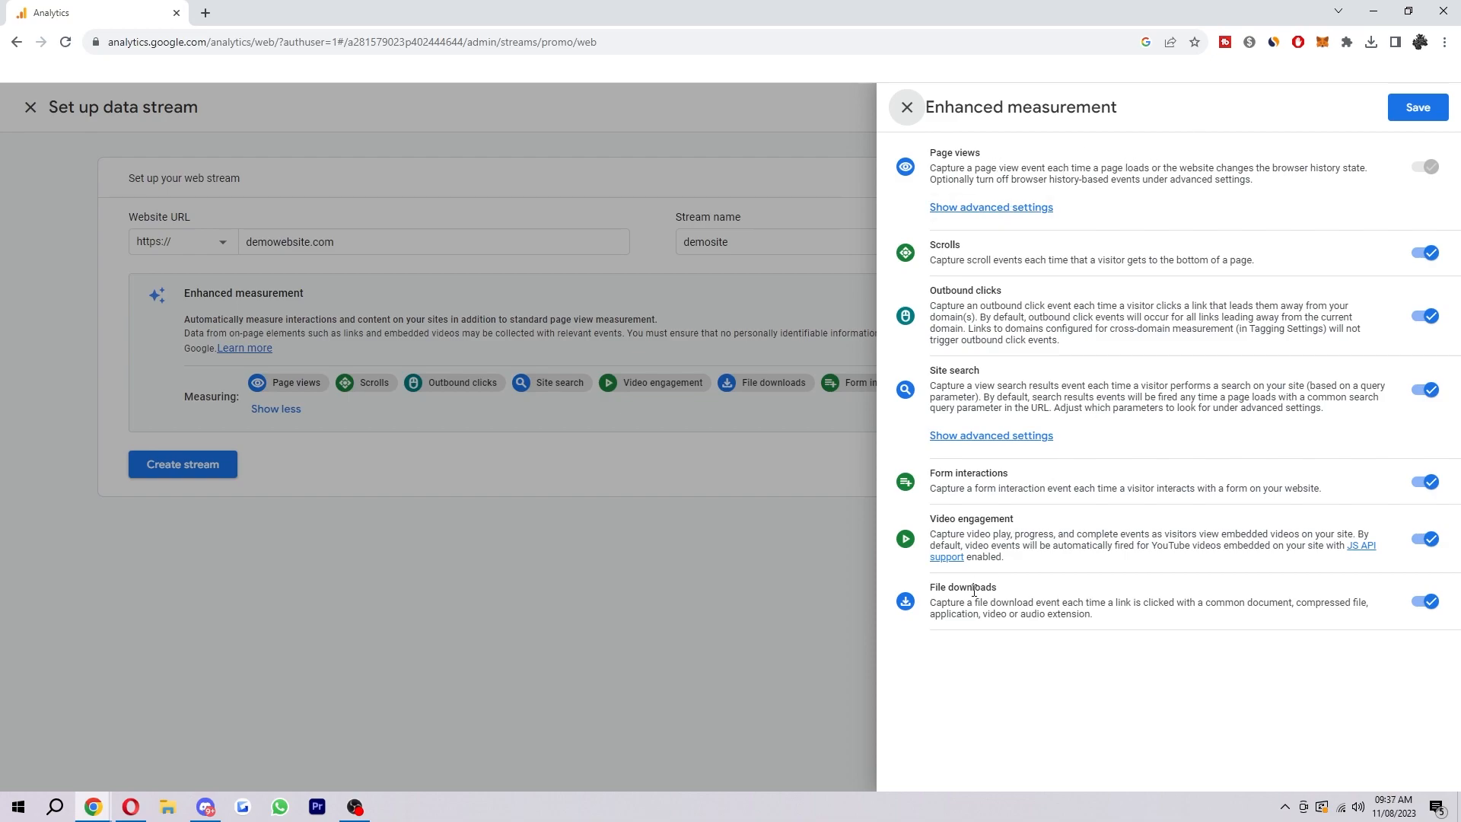
mouse_move(1168, 275)
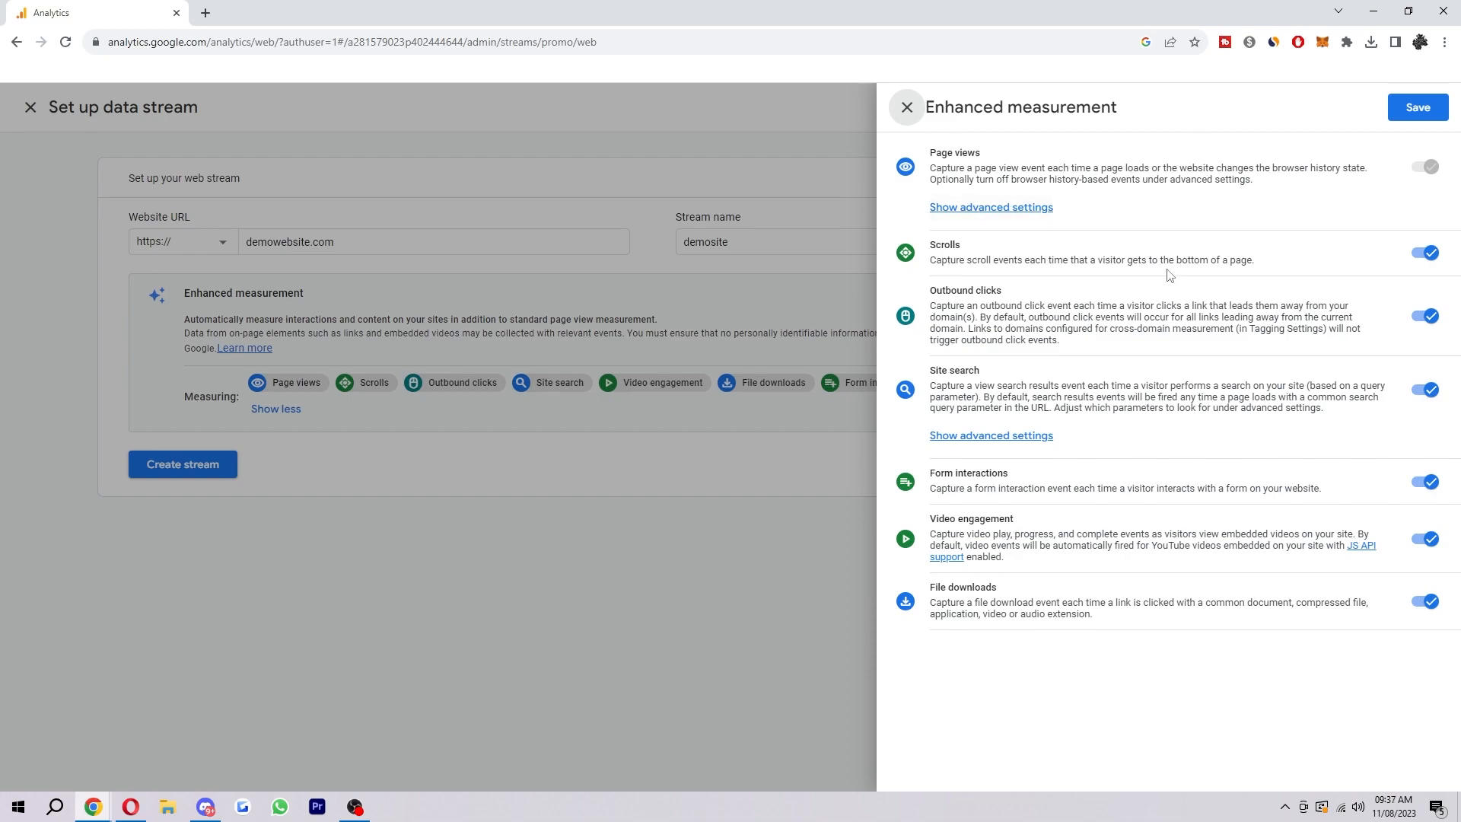
click(1423, 601)
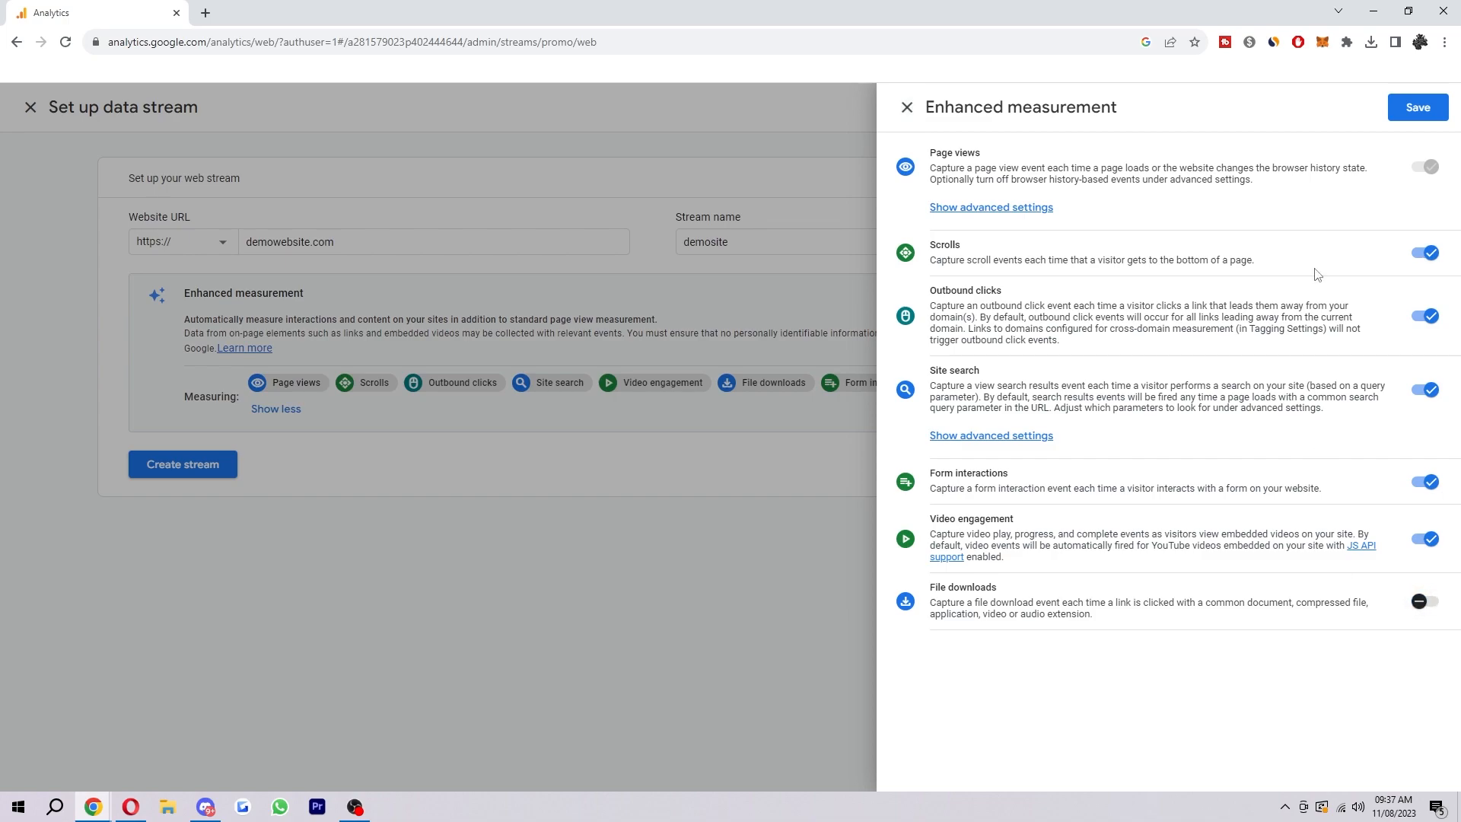
click(904, 107)
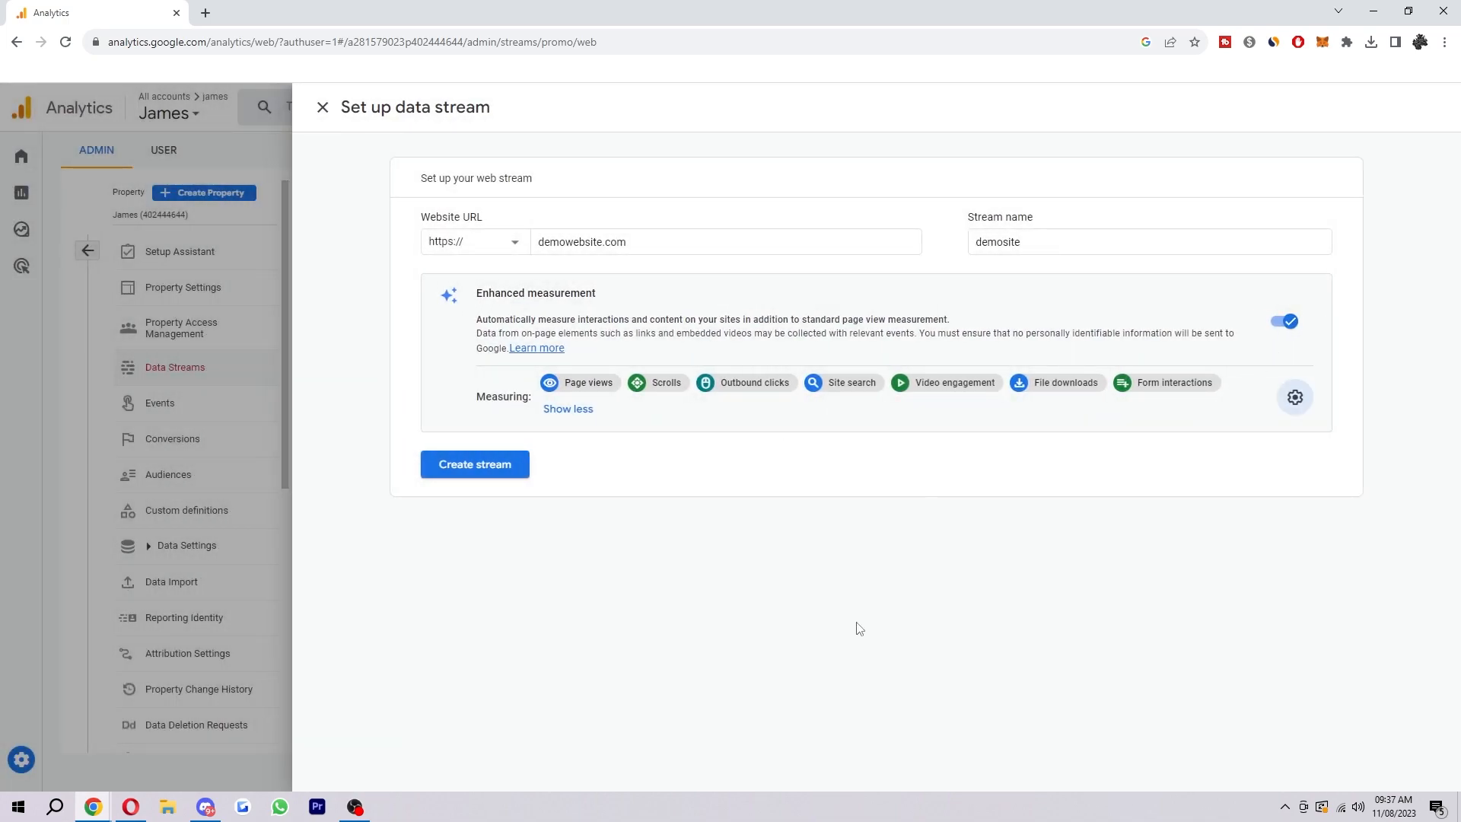
- Create the demosite stream and show the Install manually instructions with the Google tag code
click(475, 465)
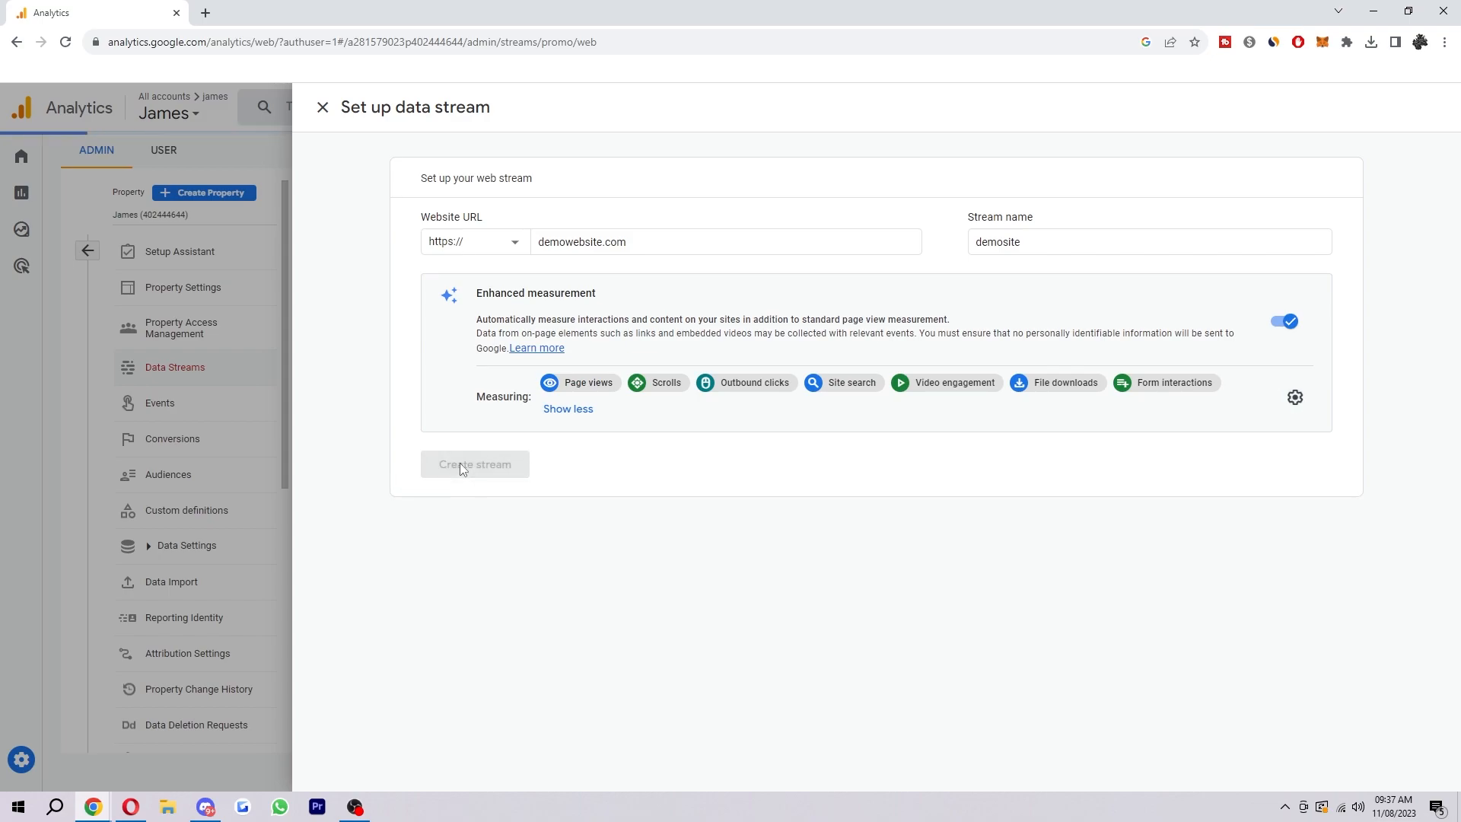
click(474, 464)
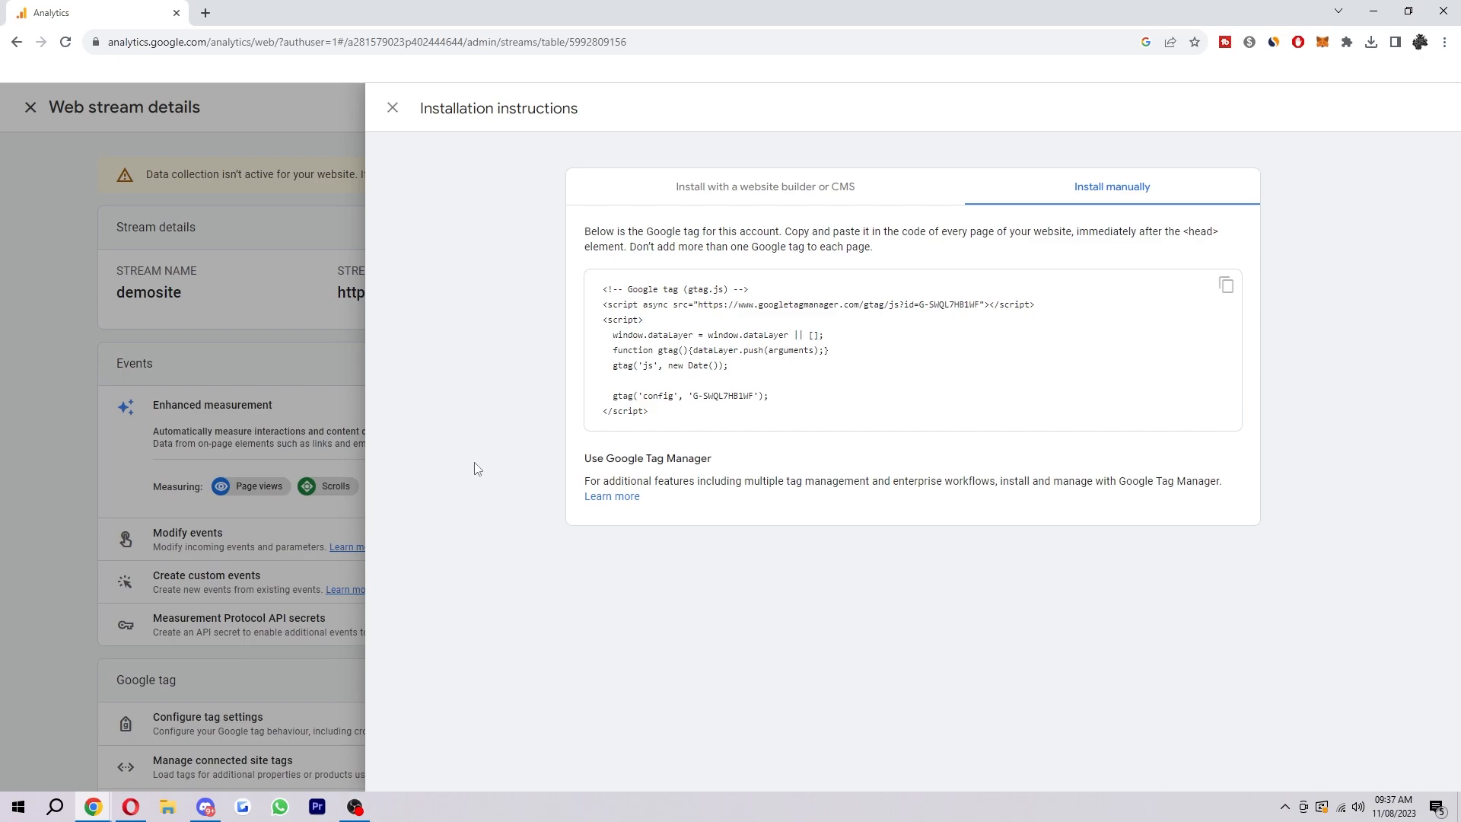
mouse_move(545, 370)
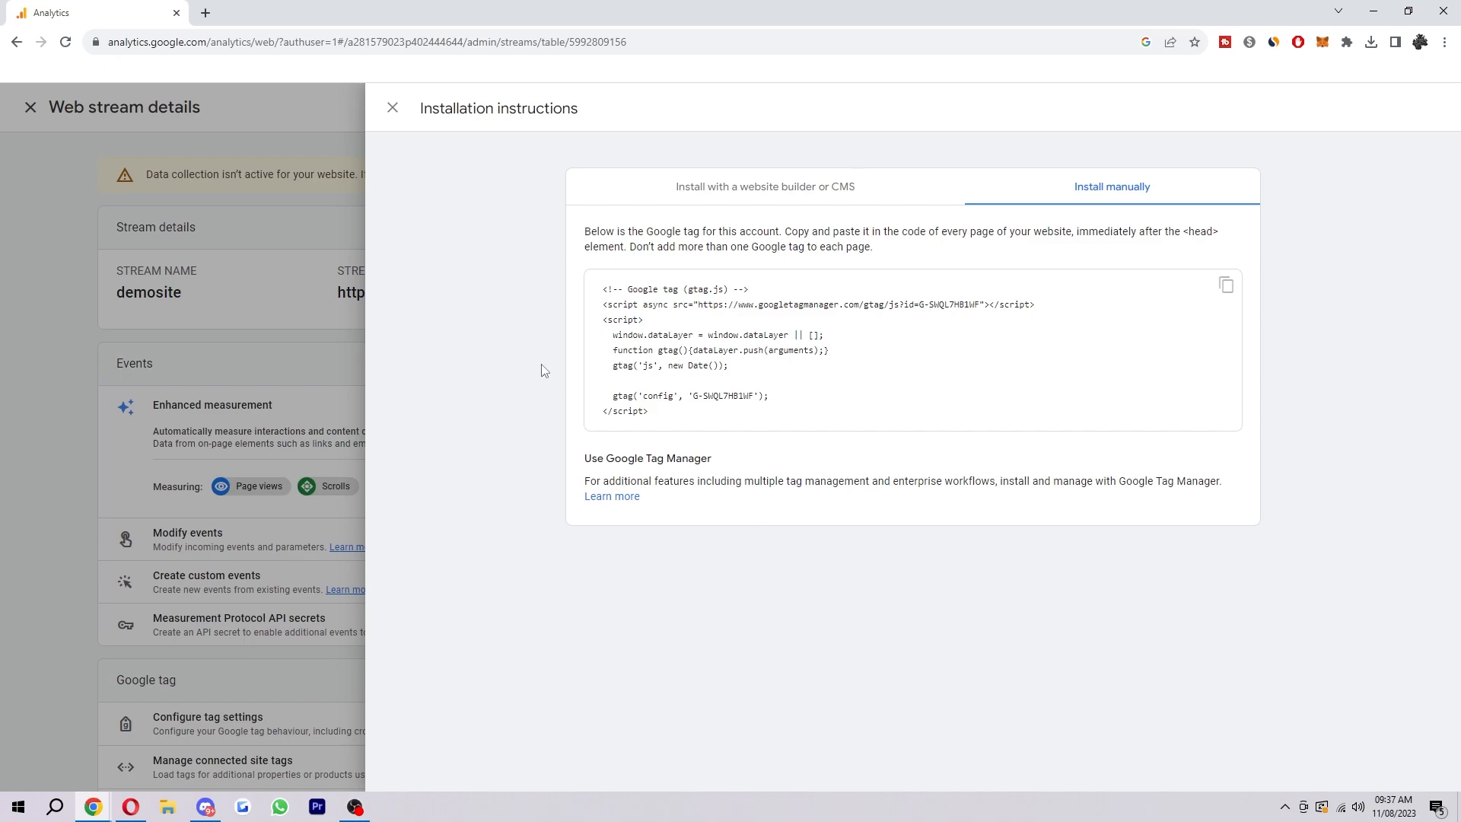
mouse_move(1039, 362)
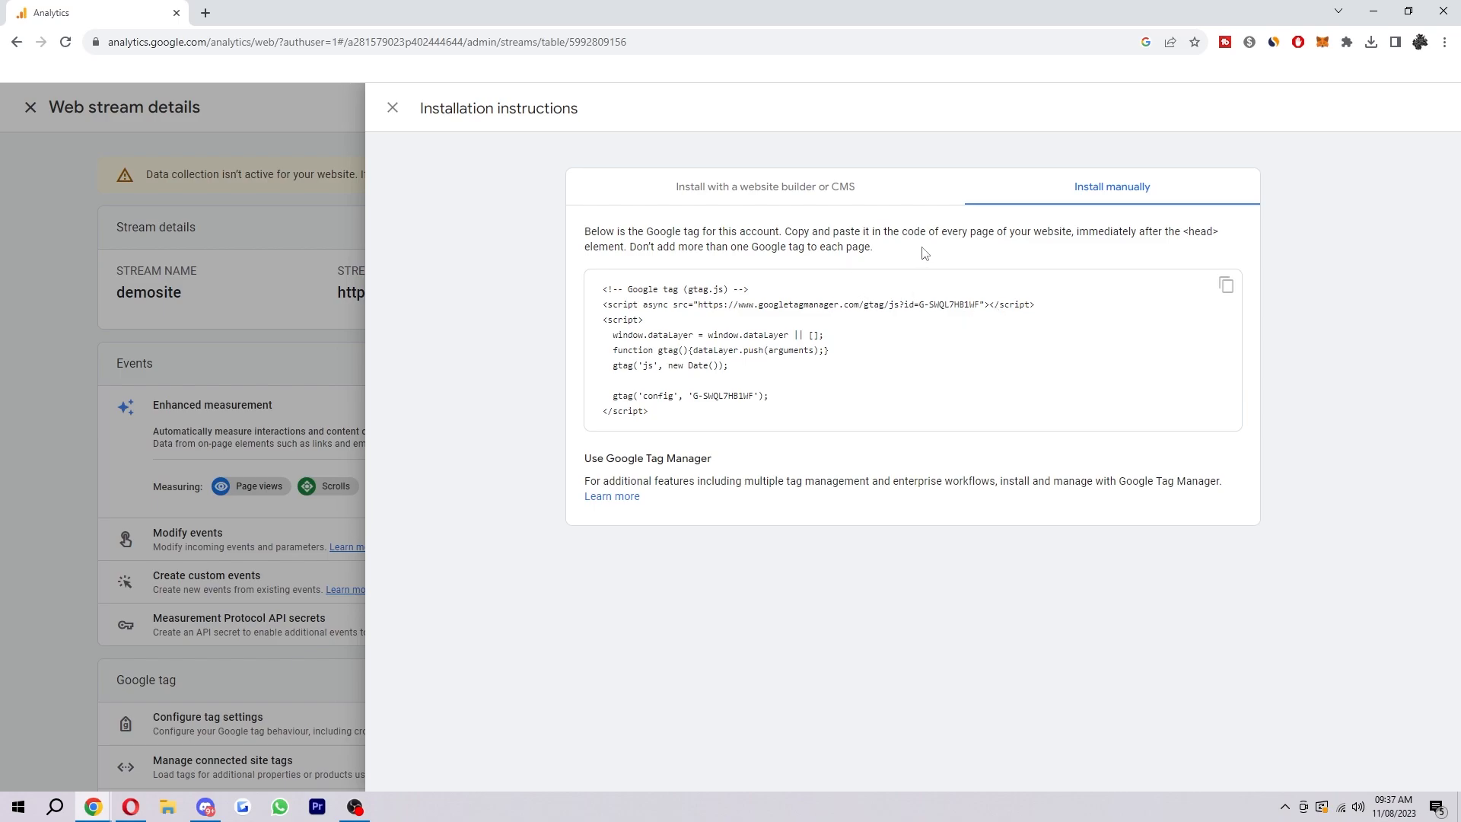
mouse_move(1004, 251)
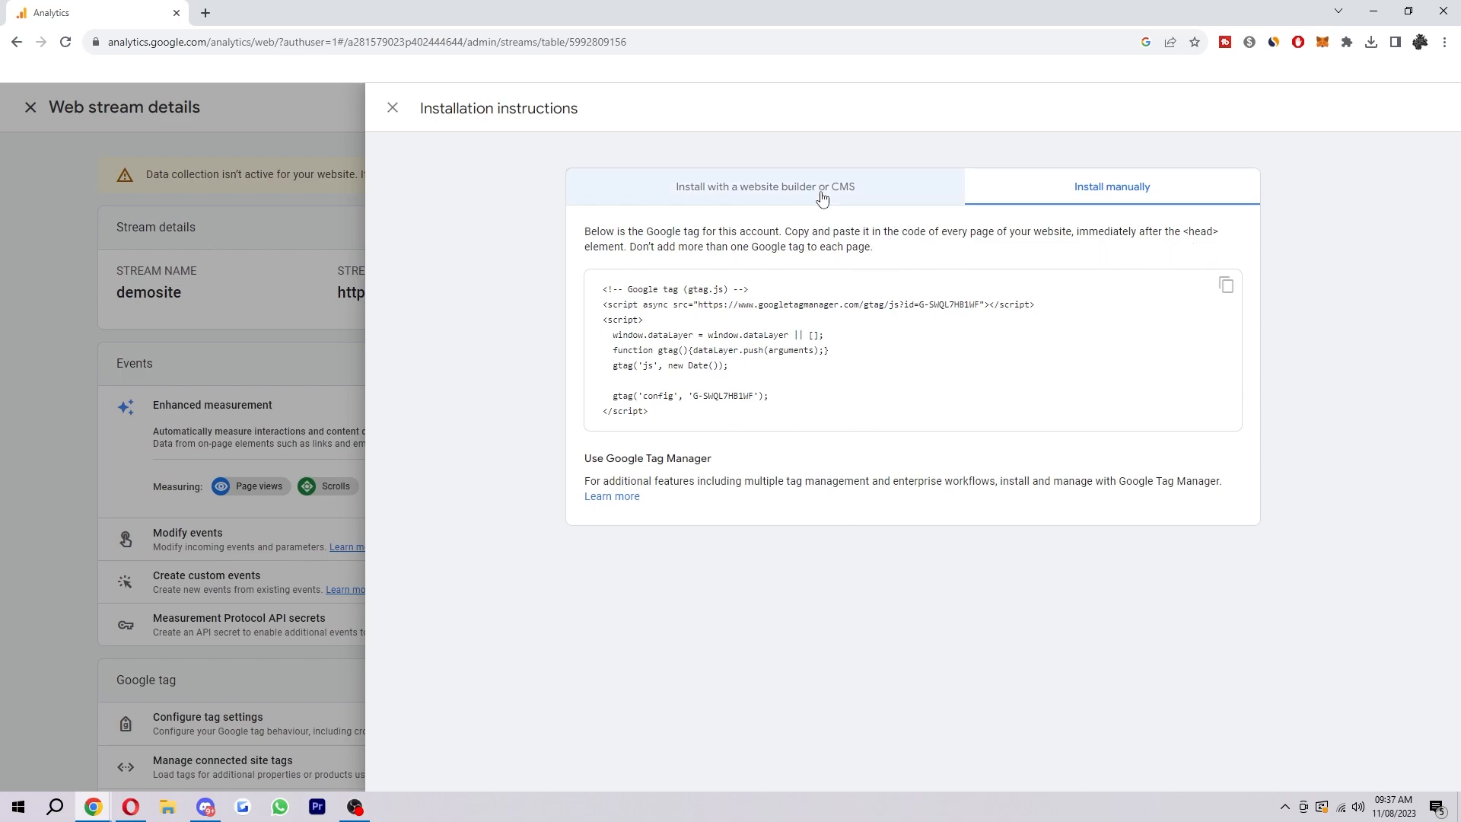
- Switch to website builder/CMS installation and expand 'Show 7 more' to open Choose a platform
click(764, 185)
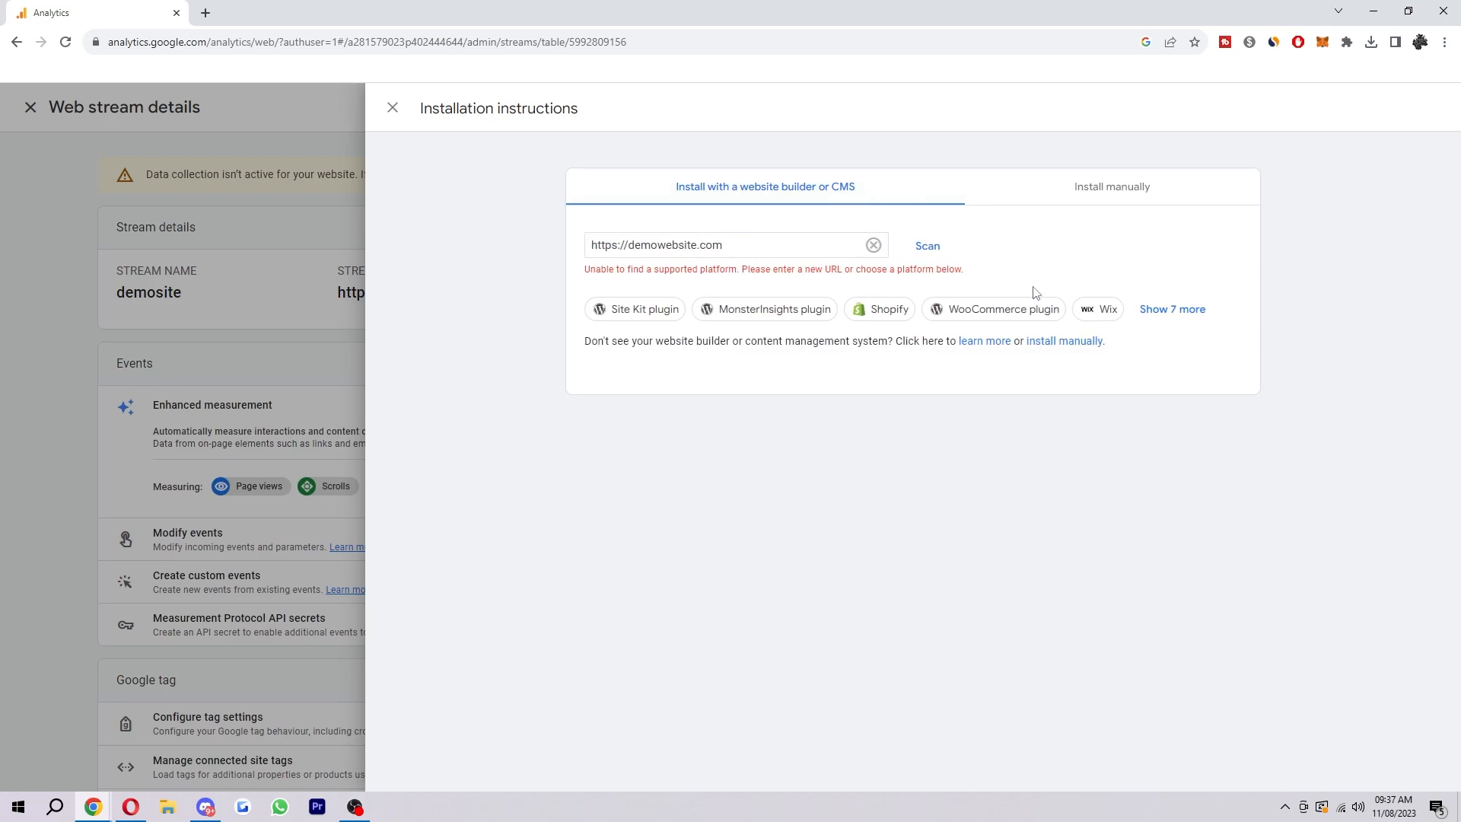
mouse_move(1071, 340)
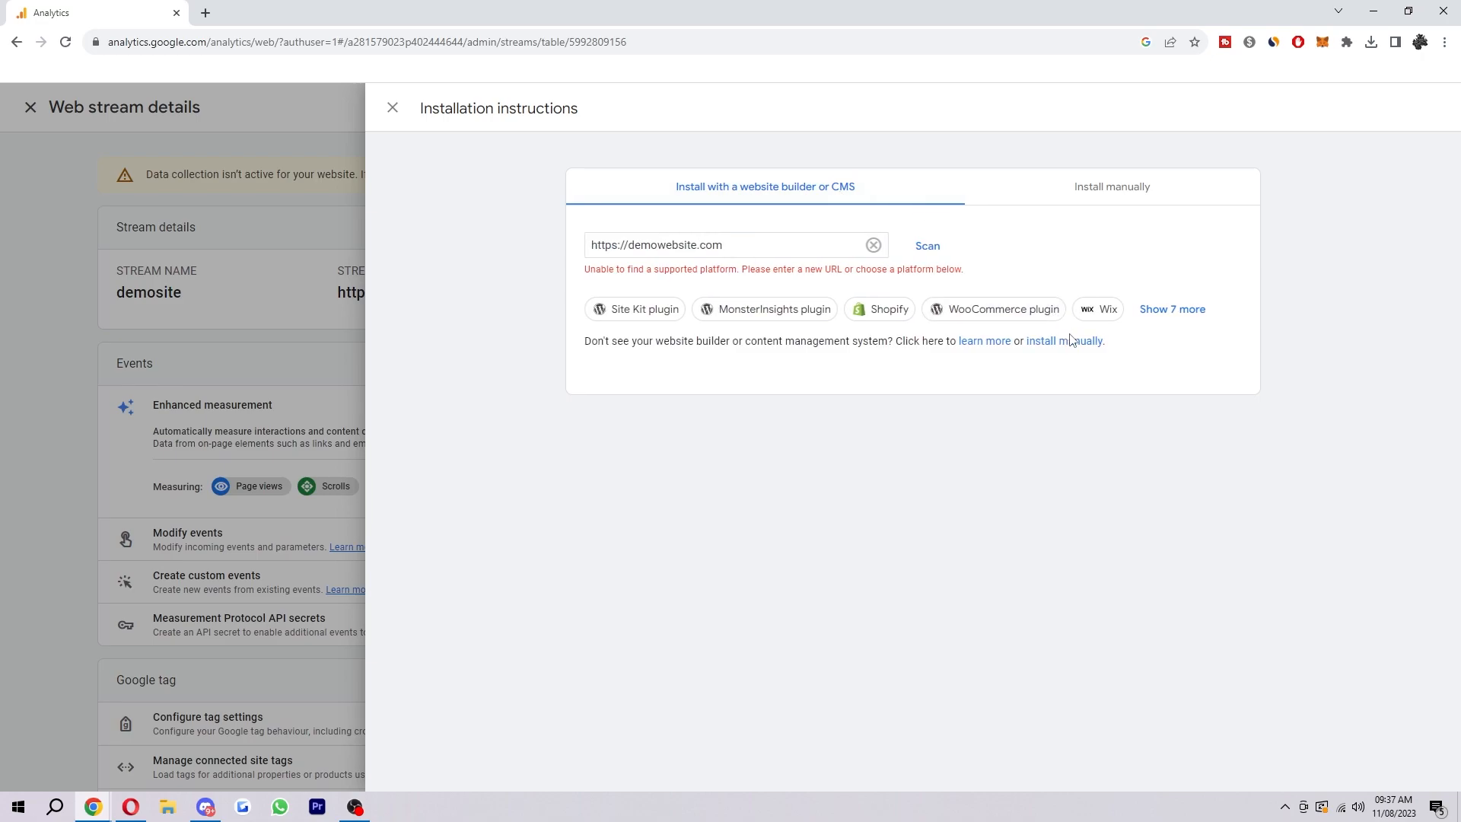
click(1171, 309)
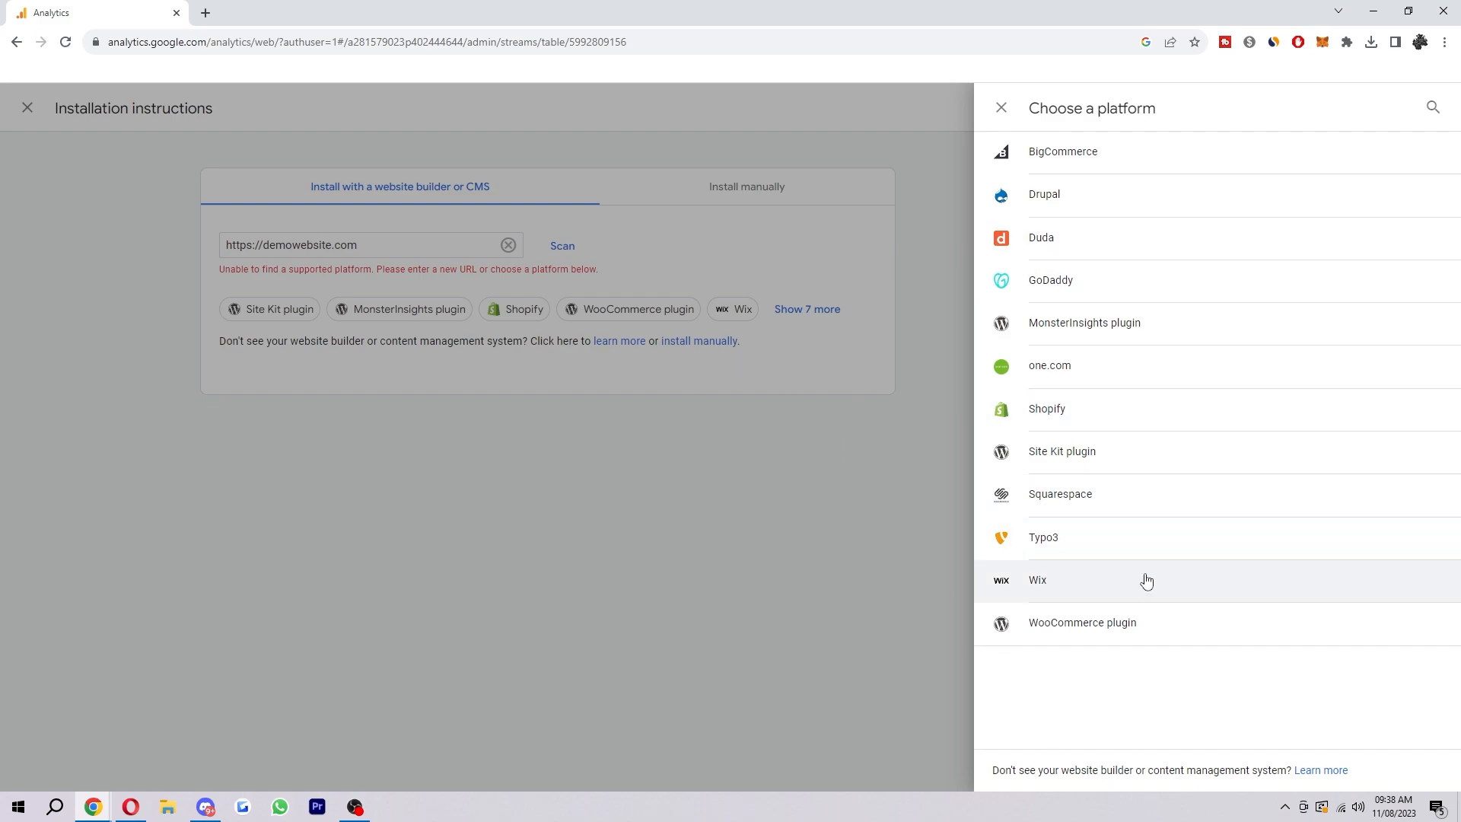
mouse_move(948, 359)
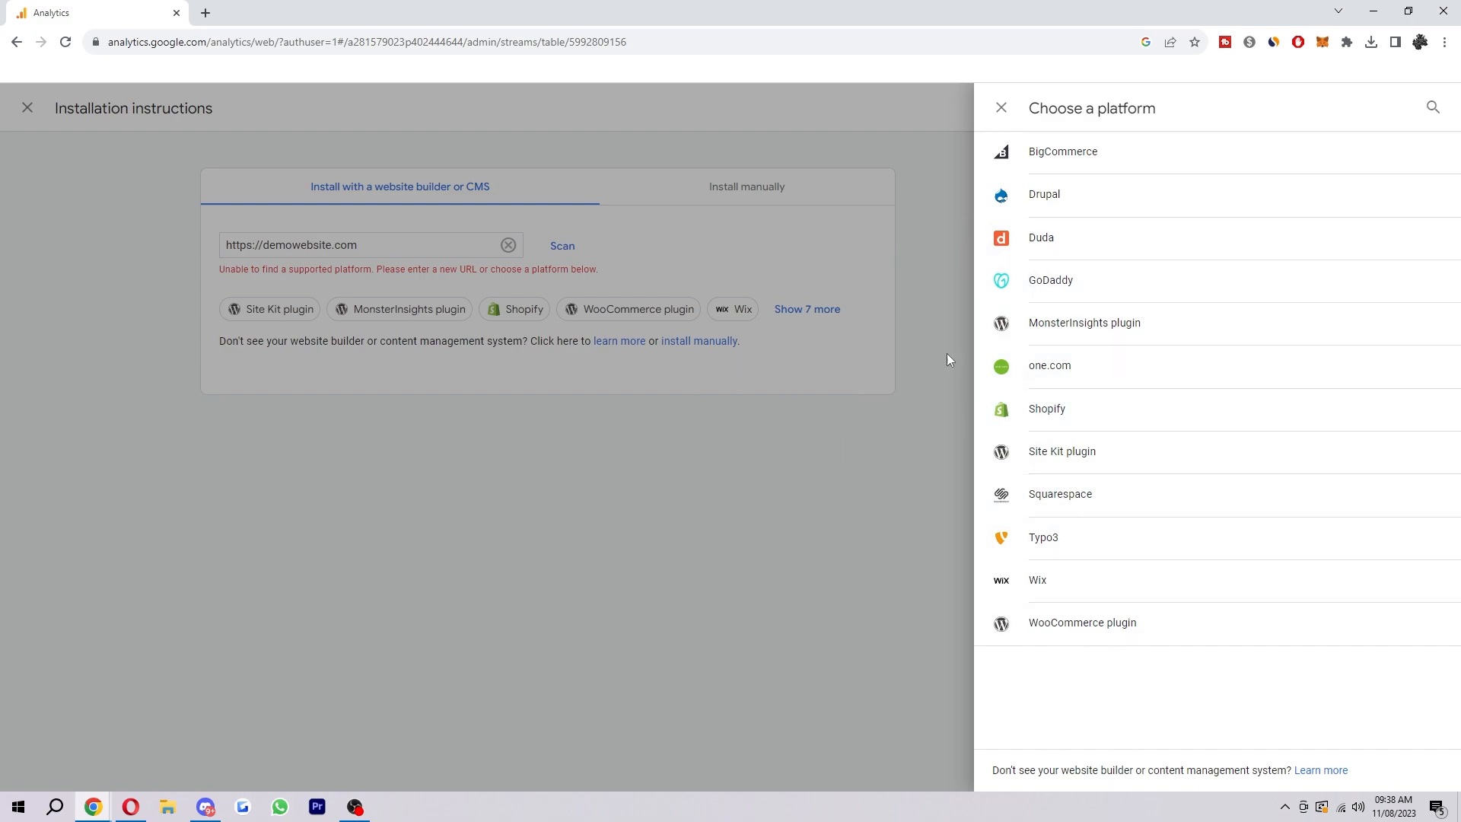